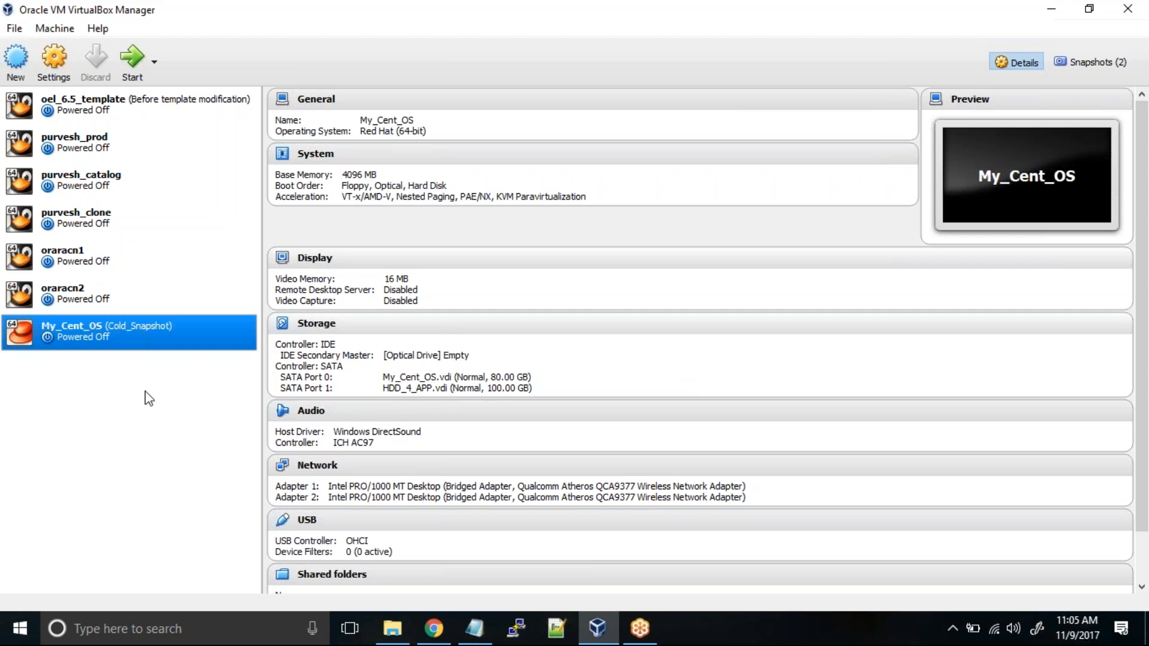
{"action": "mouse_move", "coordinate": [79, 407]}
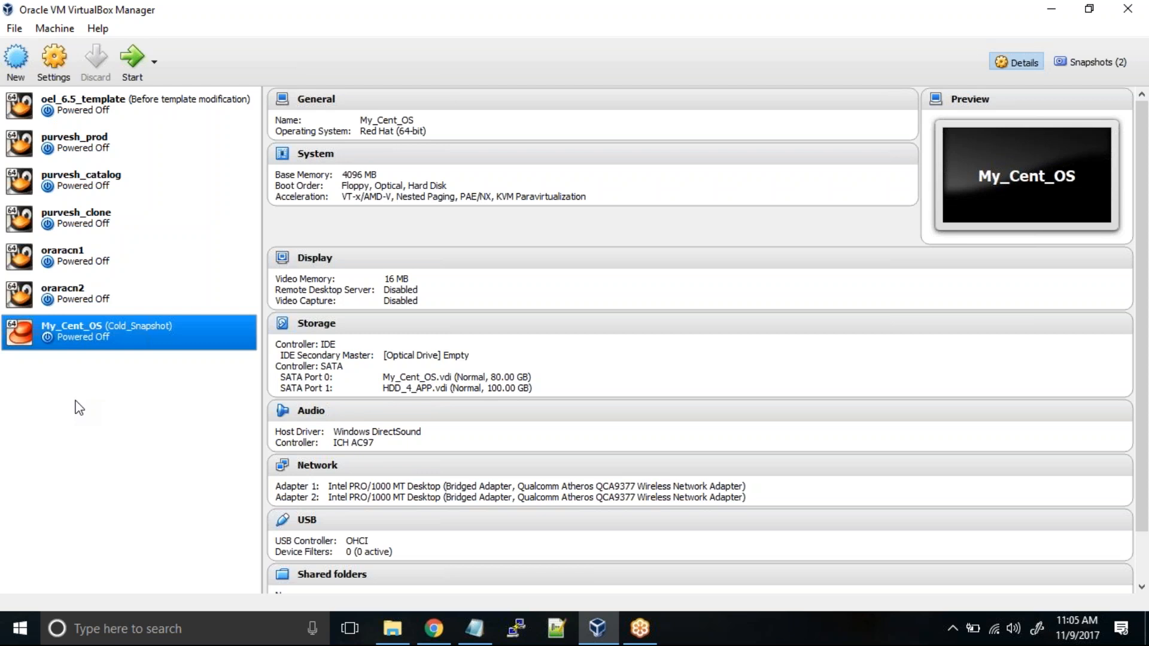
{"action": "mouse_move", "coordinate": [127, 344]}
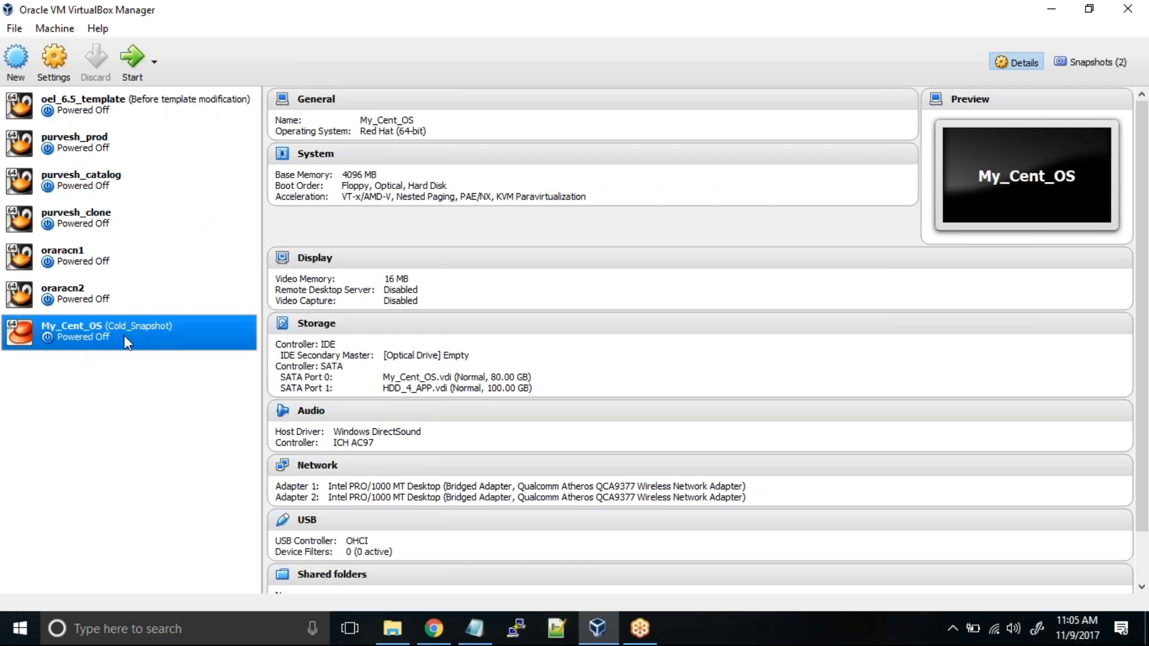
- Start cloning My_Cent_OS and name the clone New_Cent_OS
{"action": "right_click", "coordinate": [128, 341]}
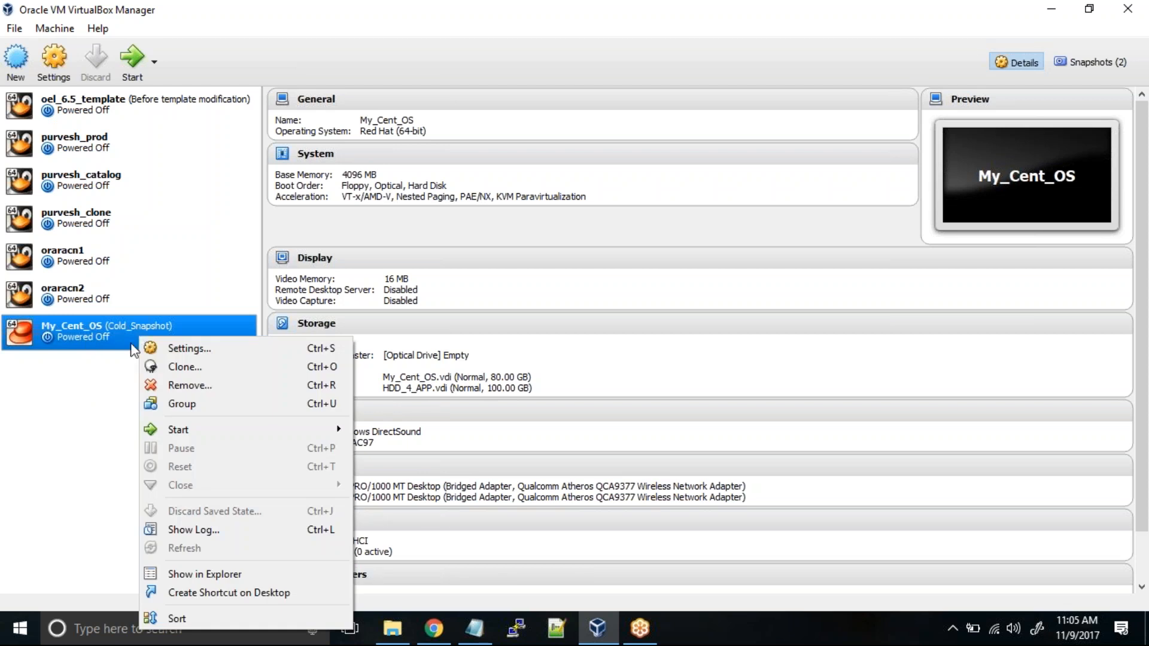
{"action": "left_click", "coordinate": [185, 366]}
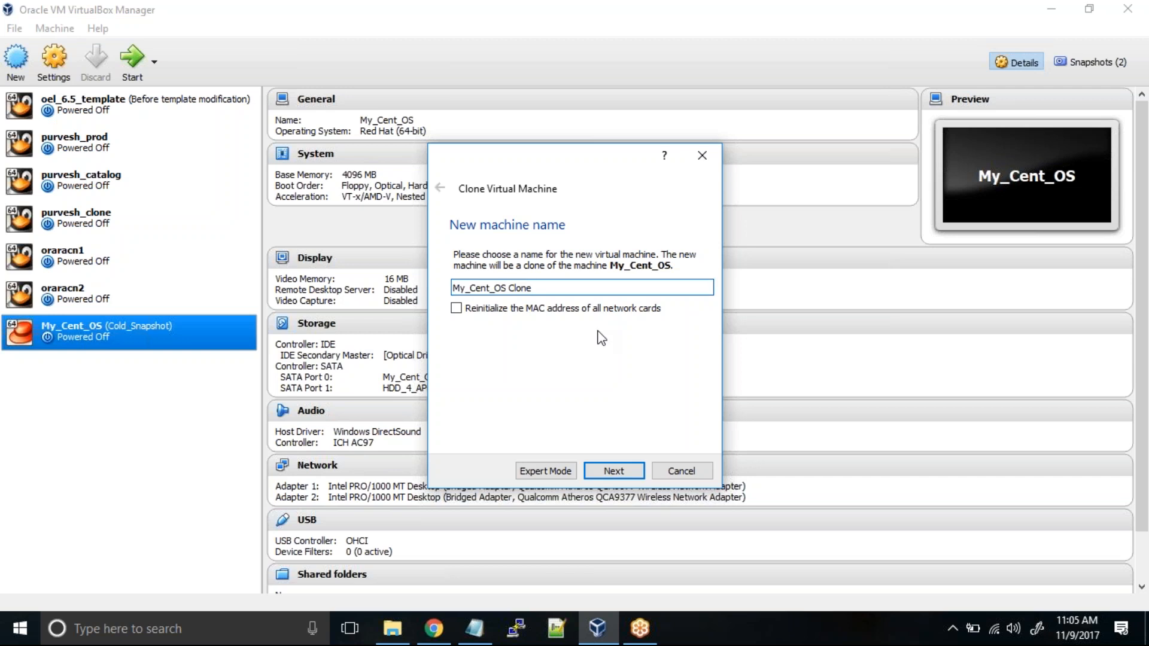
{"action": "key", "text": "Backspace"}
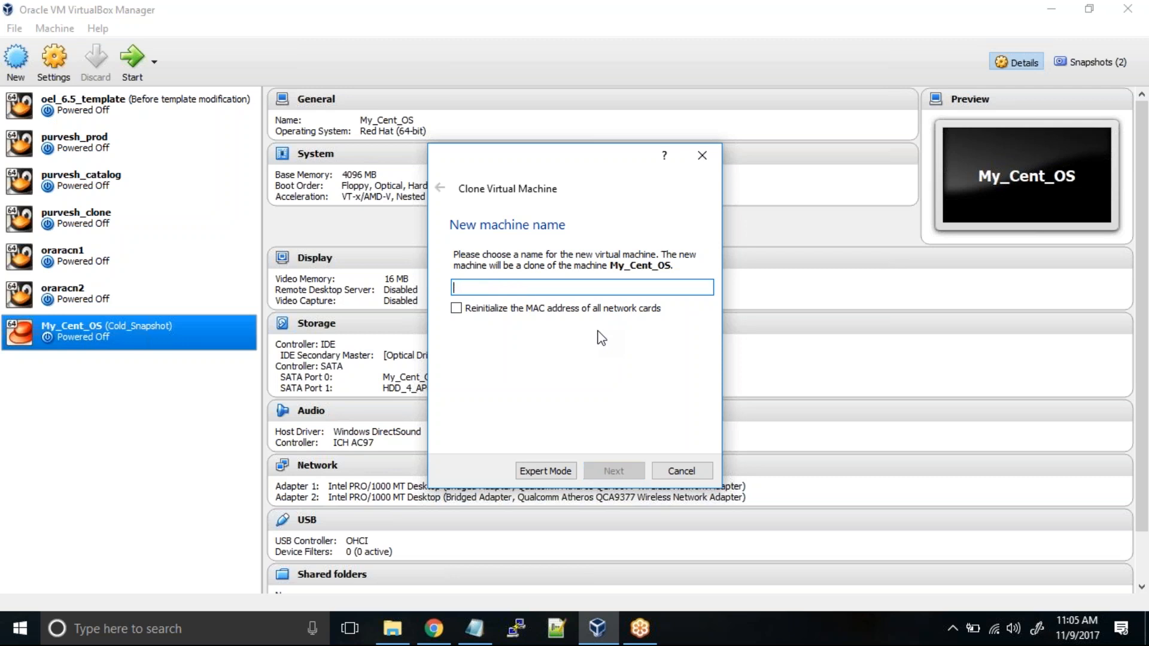
{"action": "type", "text": "New_Cent_"}
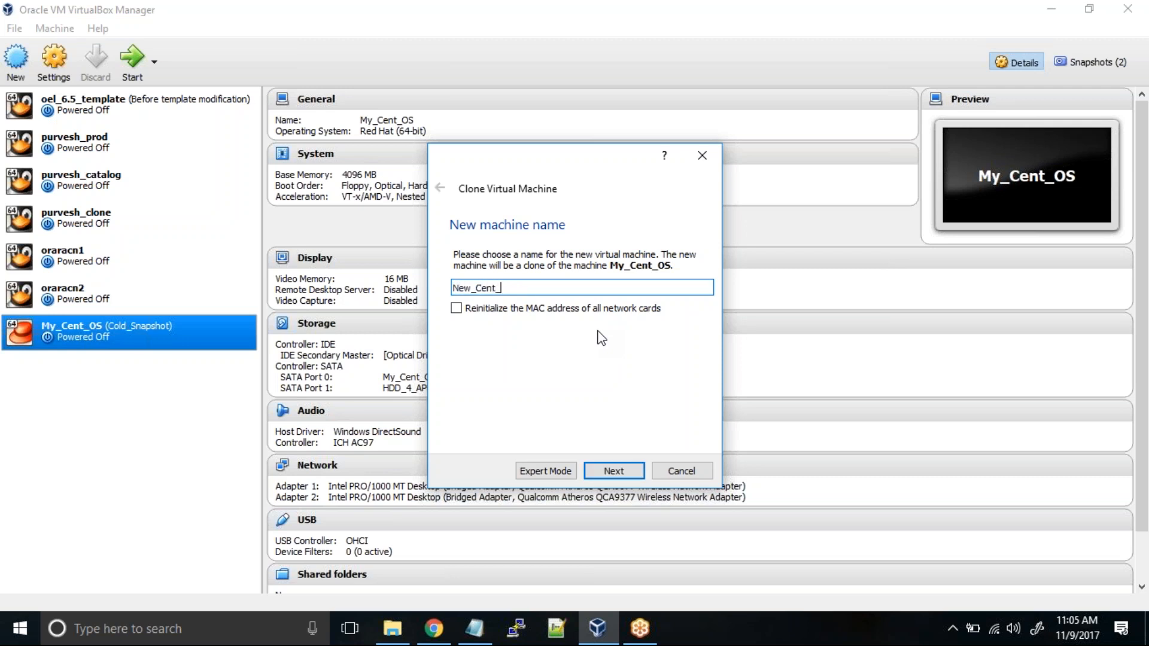
{"action": "type", "text": "OS"}
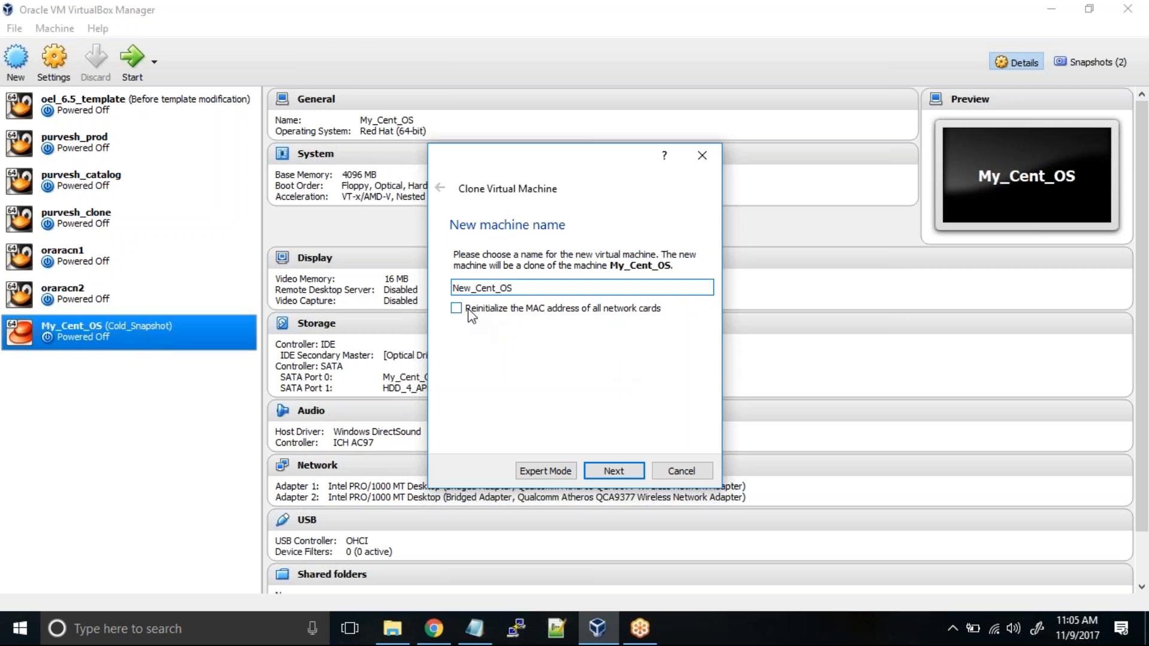
- Enable Reinitialize the MAC address of all network cards for the clone
{"action": "left_click", "coordinate": [456, 307]}
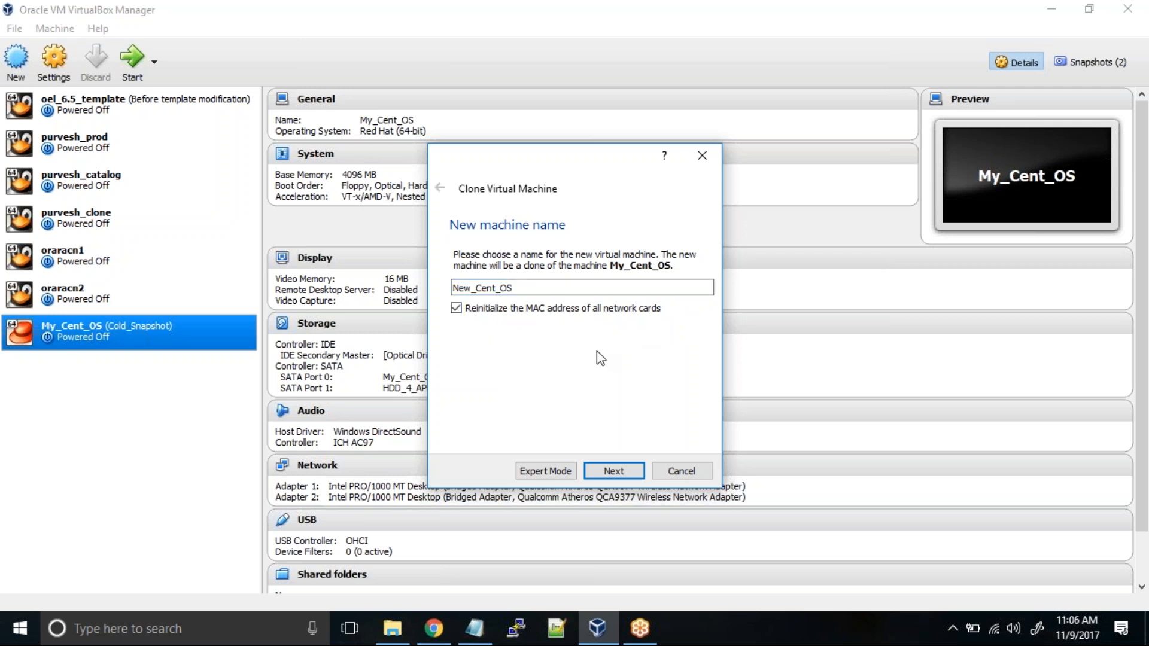
{"action": "mouse_move", "coordinate": [567, 322]}
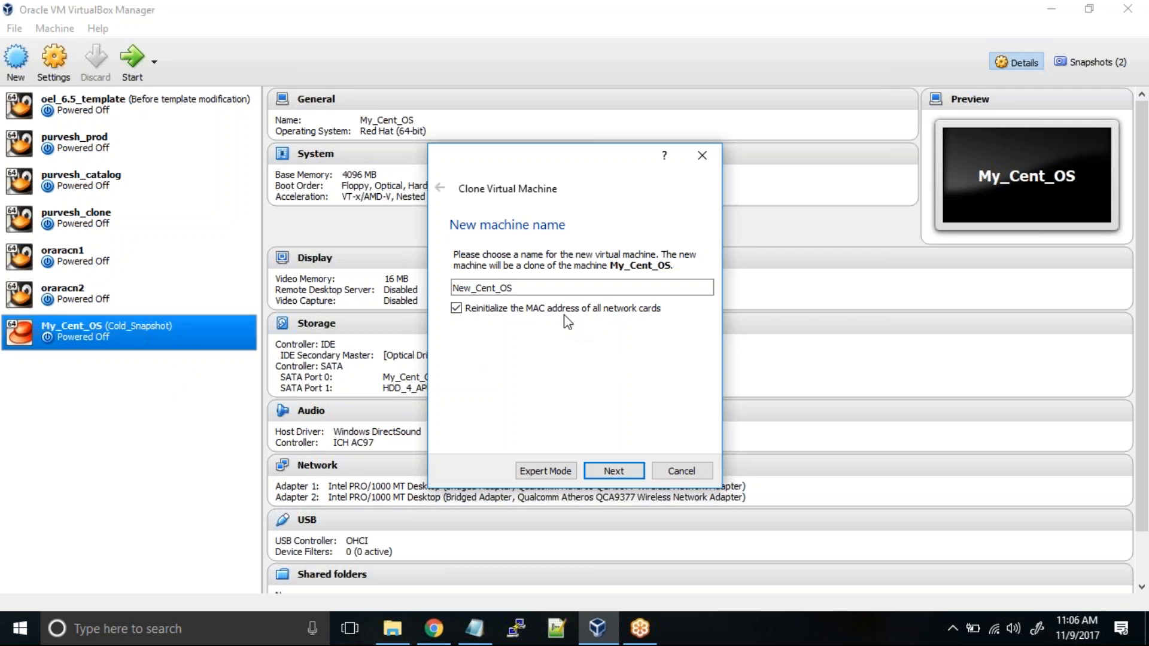
{"action": "mouse_move", "coordinate": [586, 377]}
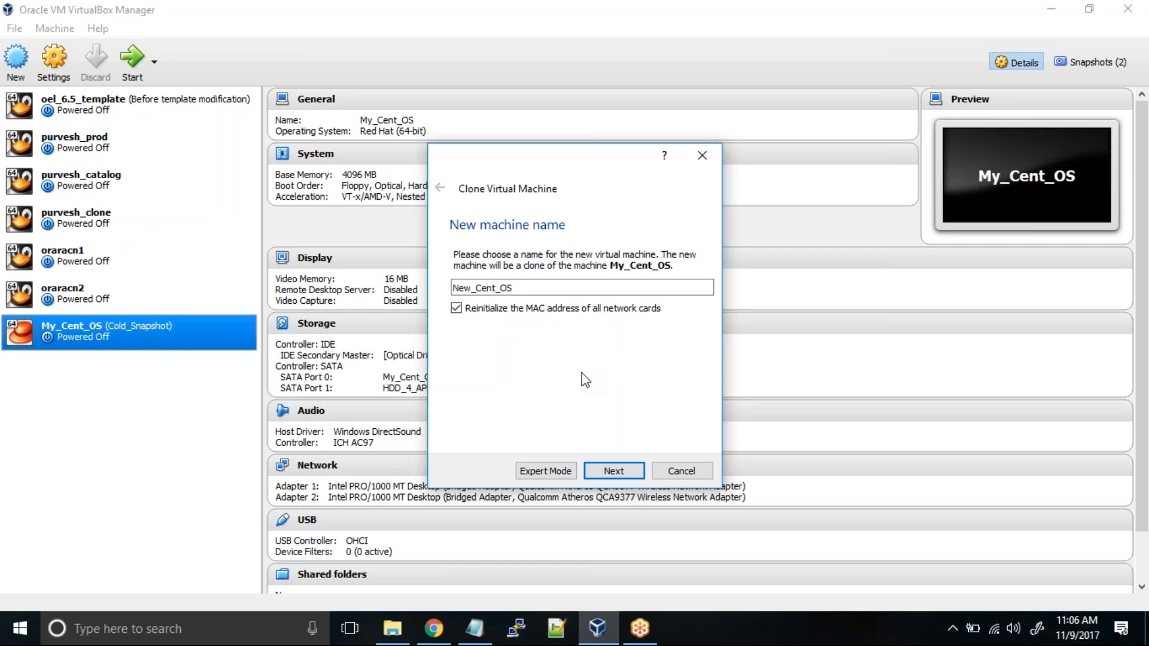
{"action": "mouse_move", "coordinate": [623, 448]}
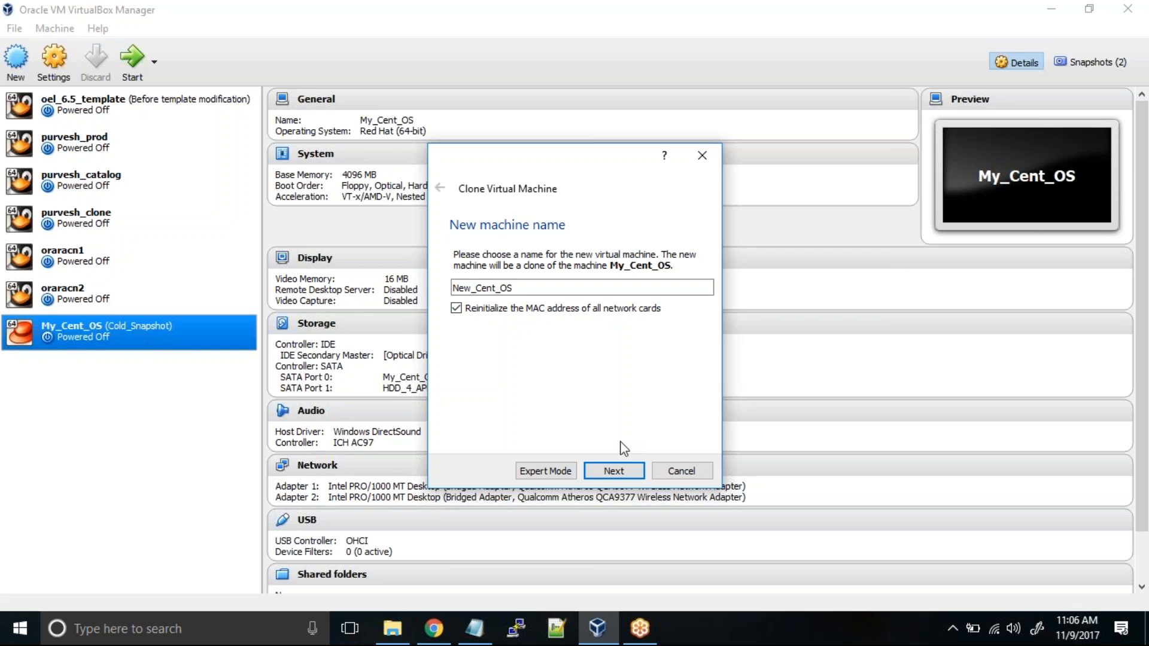
{"action": "left_click", "coordinate": [456, 307]}
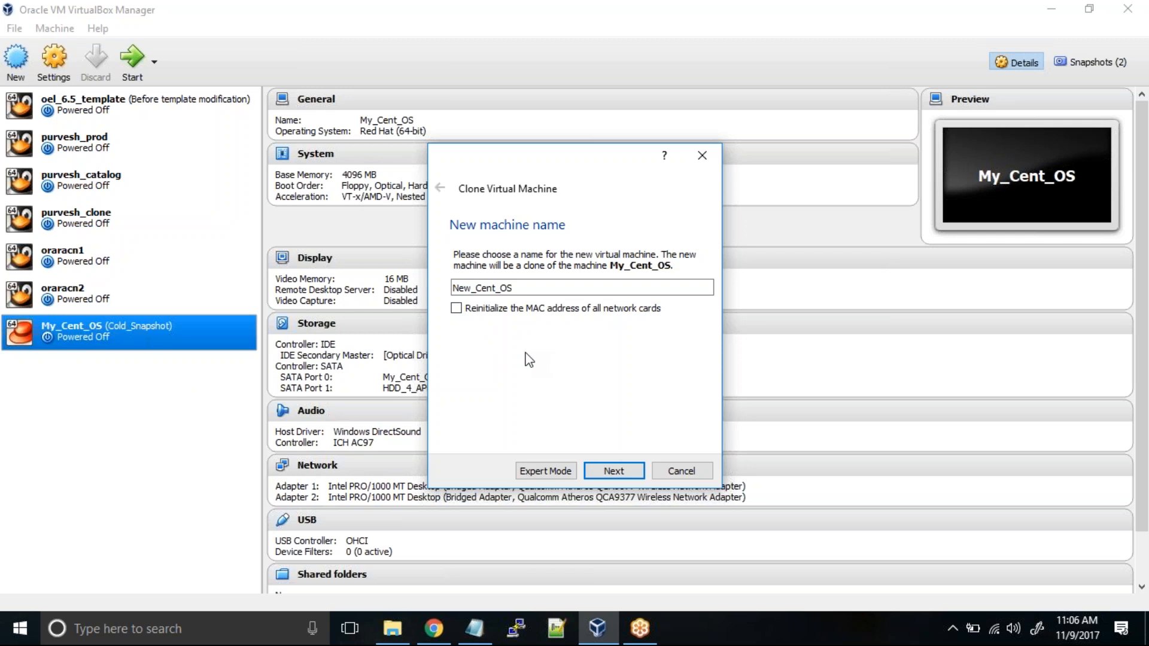
{"action": "left_click", "coordinate": [456, 307]}
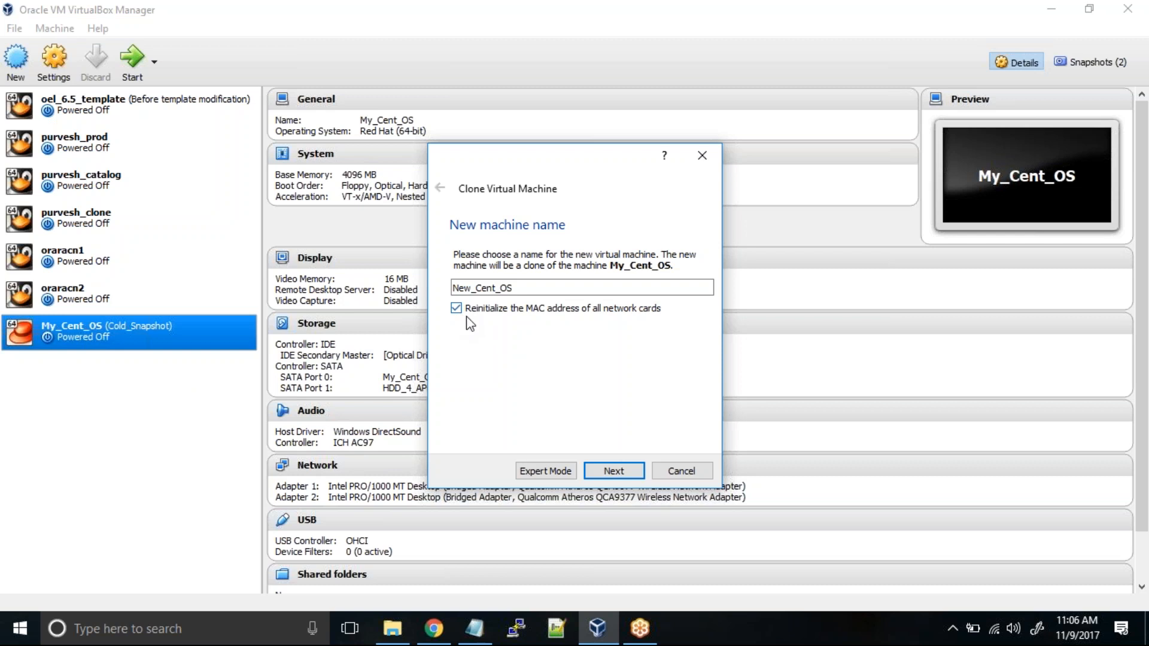
- Advance to the Clone type page, keeping Full clone selected
{"action": "left_click", "coordinate": [614, 471]}
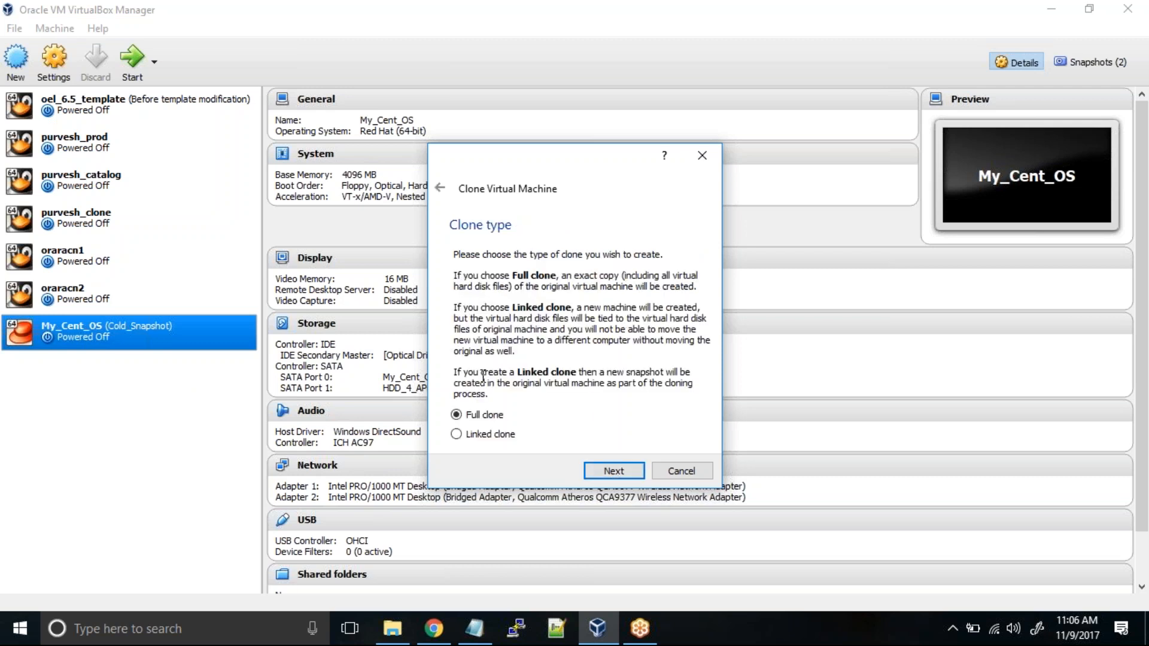
{"action": "mouse_move", "coordinate": [579, 441]}
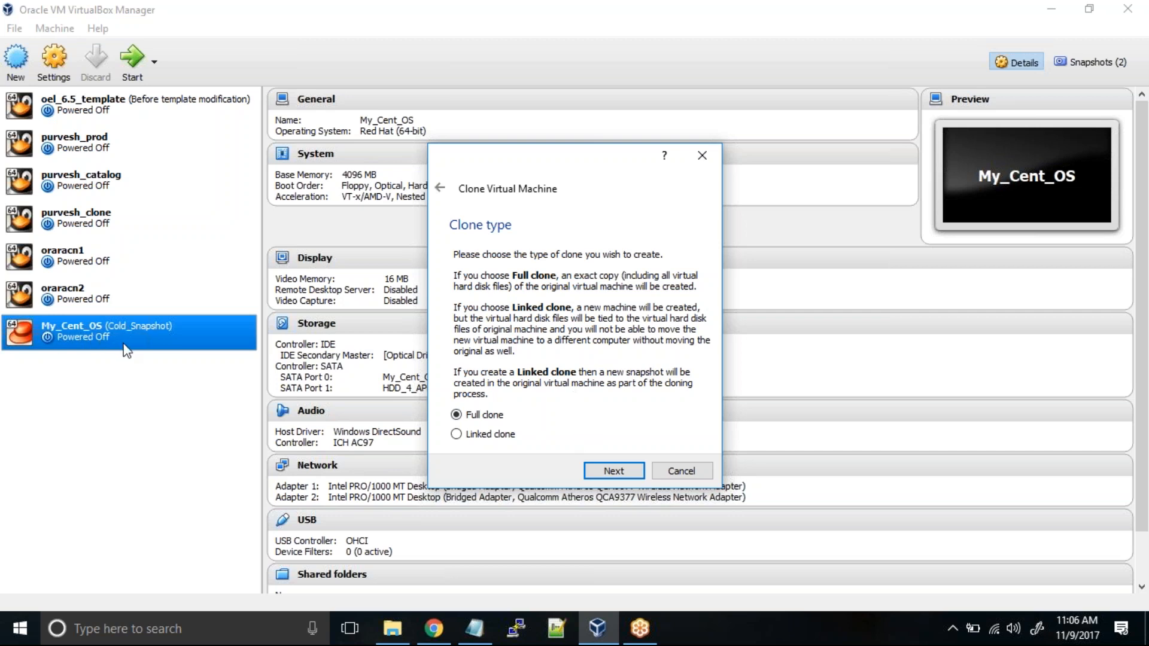
{"action": "mouse_move", "coordinate": [121, 344]}
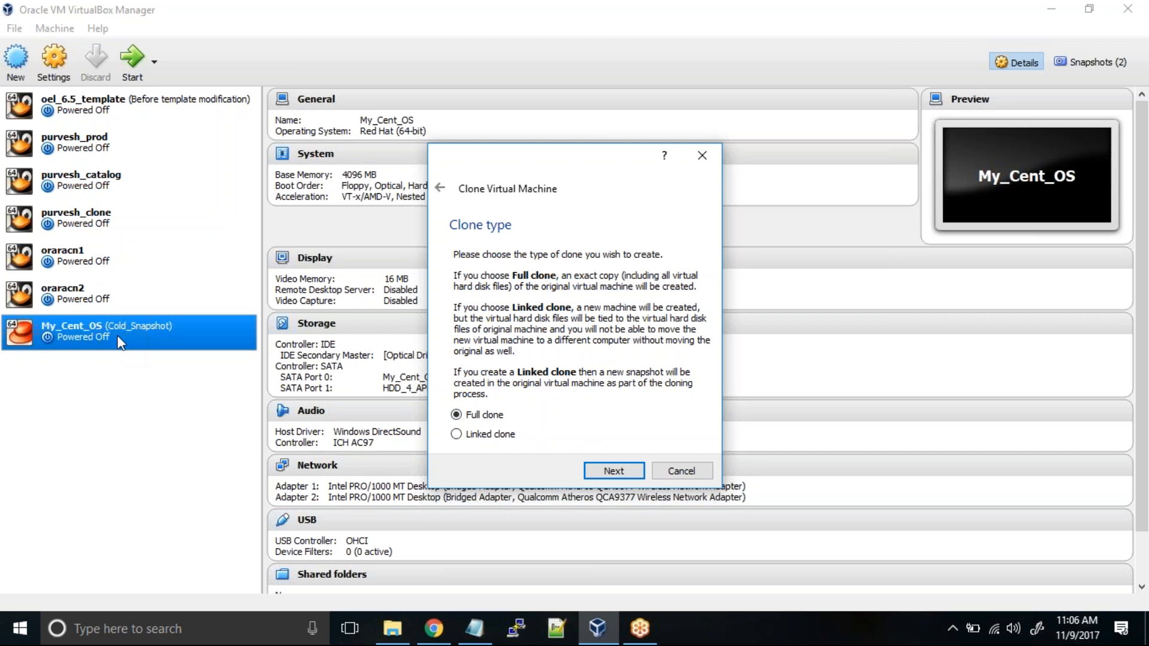
{"action": "mouse_move", "coordinate": [529, 371]}
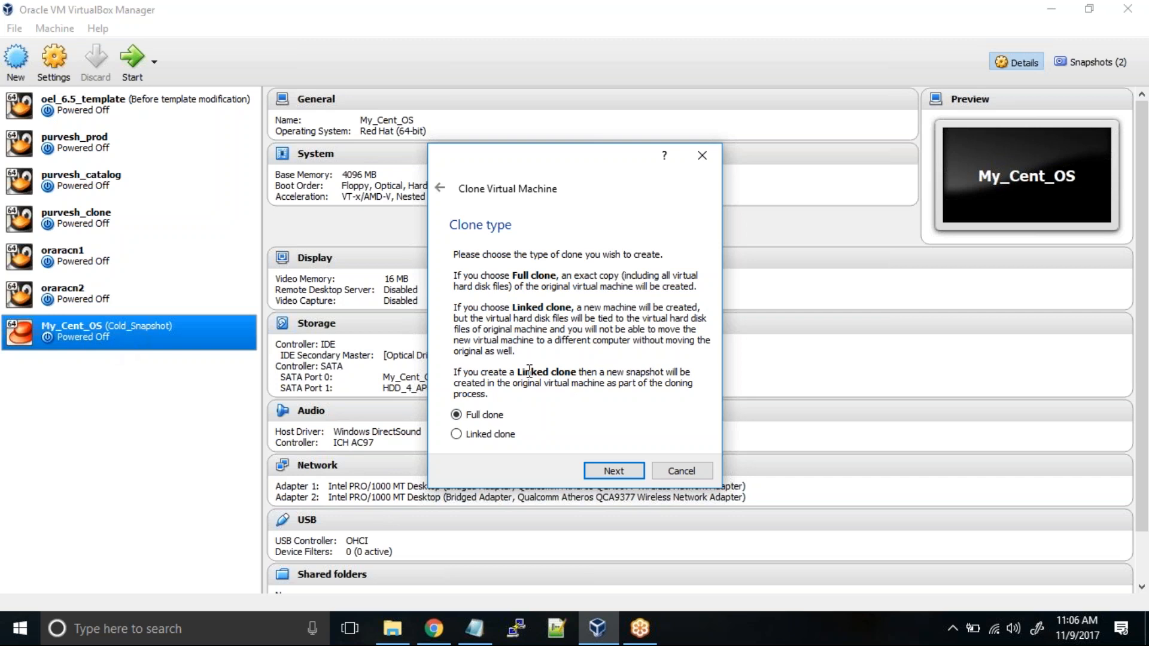
{"action": "mouse_move", "coordinate": [579, 420]}
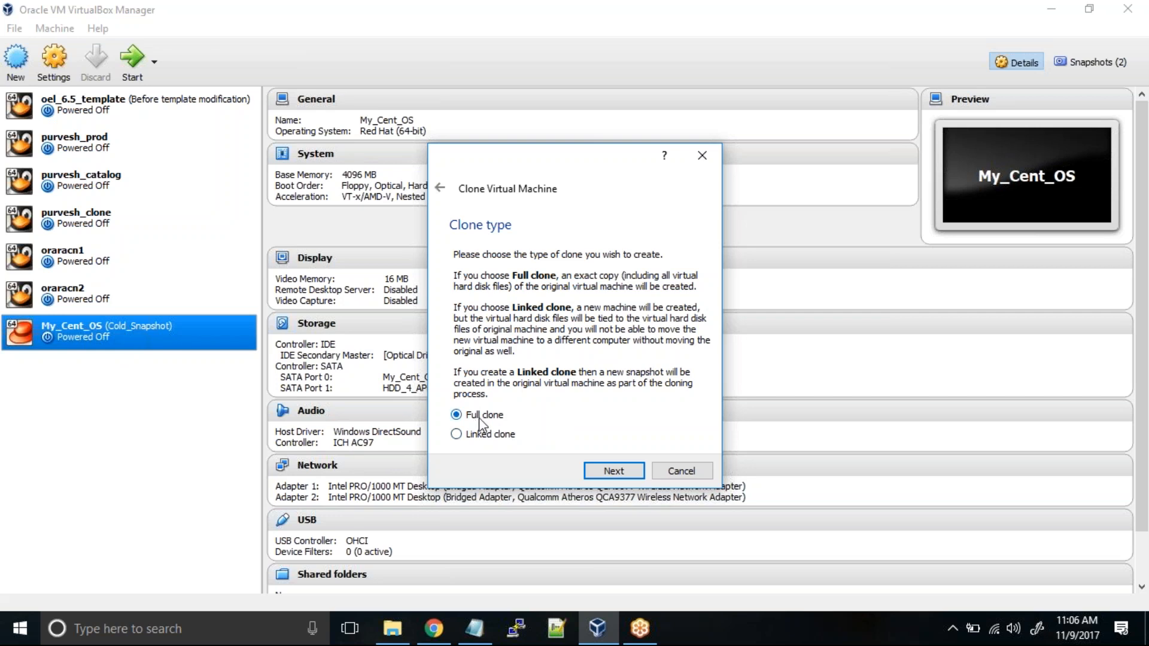
- Choose Current machine state on the Snapshots page and start the full clone
{"action": "left_click", "coordinate": [612, 471]}
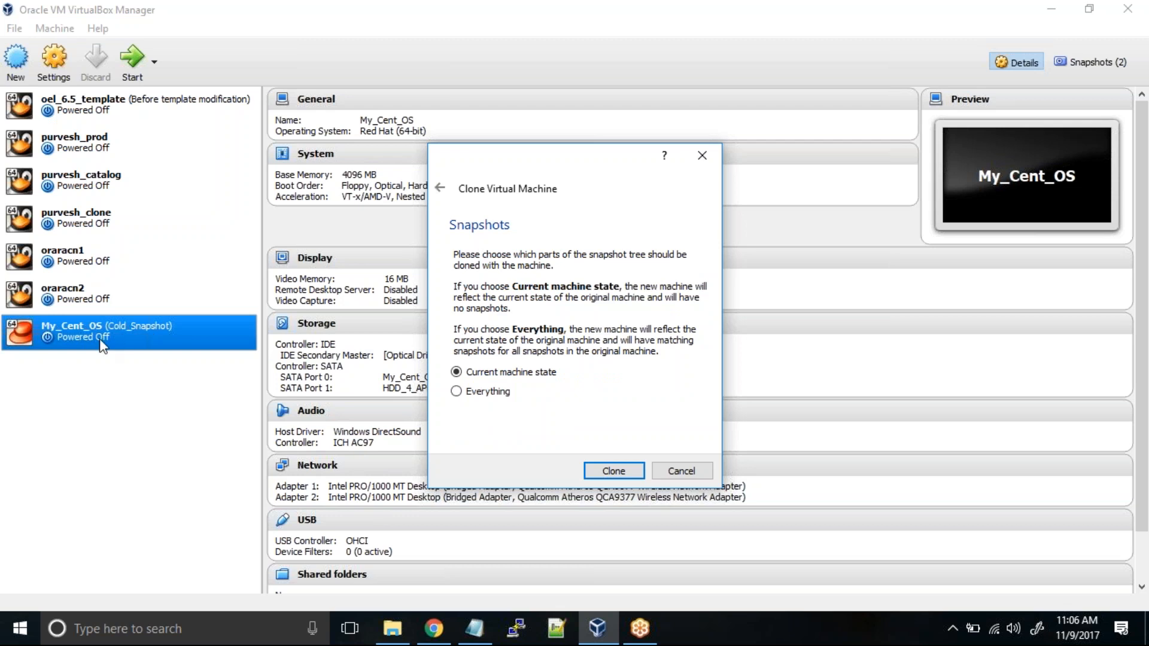
{"action": "mouse_move", "coordinate": [190, 345]}
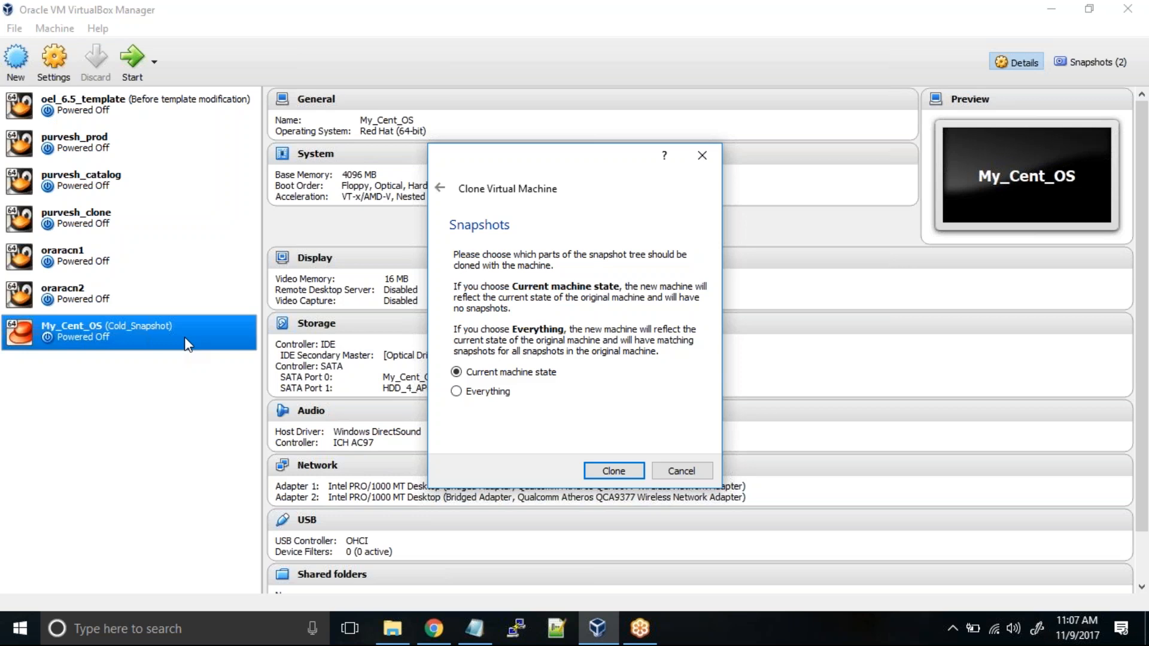
{"action": "mouse_move", "coordinate": [315, 346]}
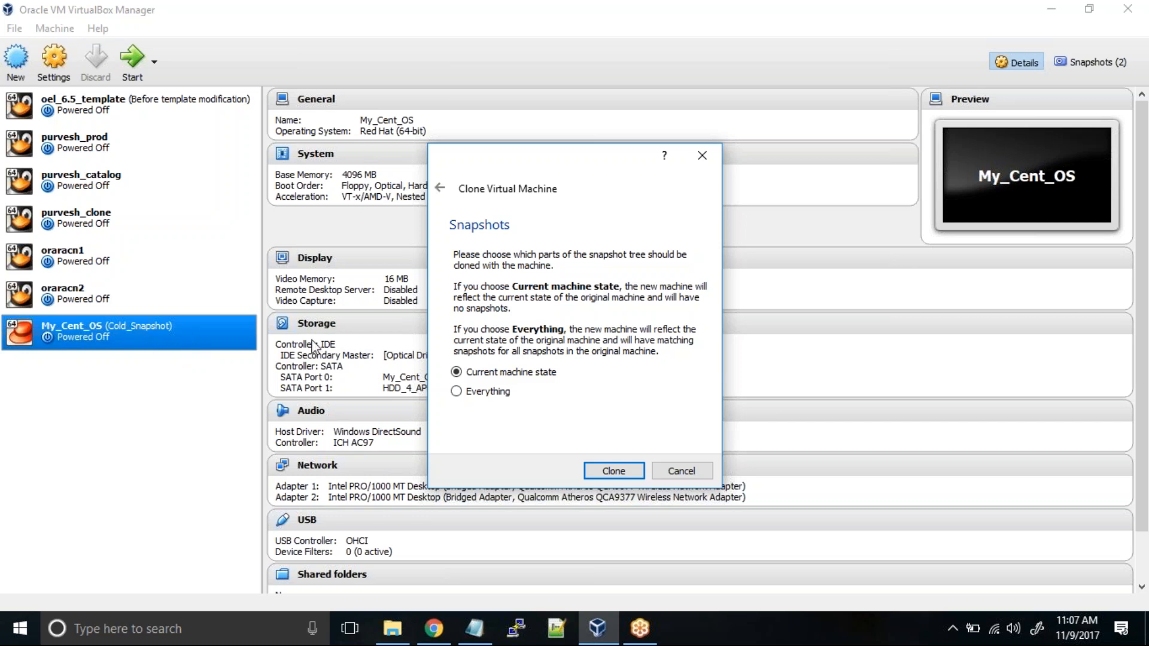
{"action": "left_click", "coordinate": [456, 390]}
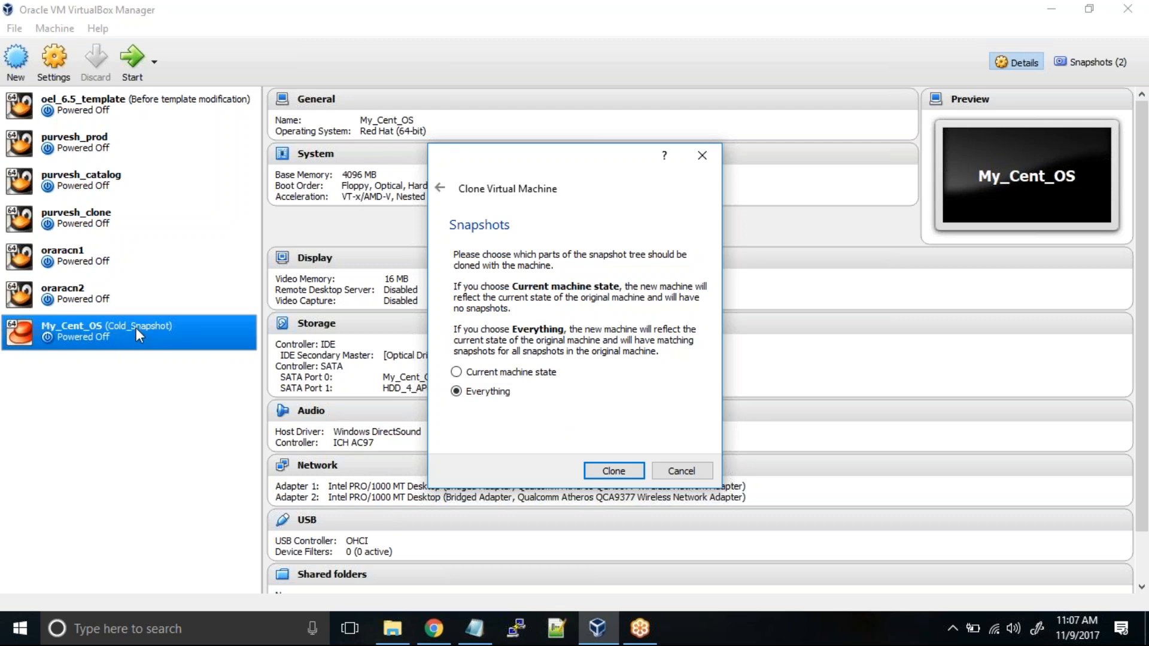
{"action": "mouse_move", "coordinate": [170, 342]}
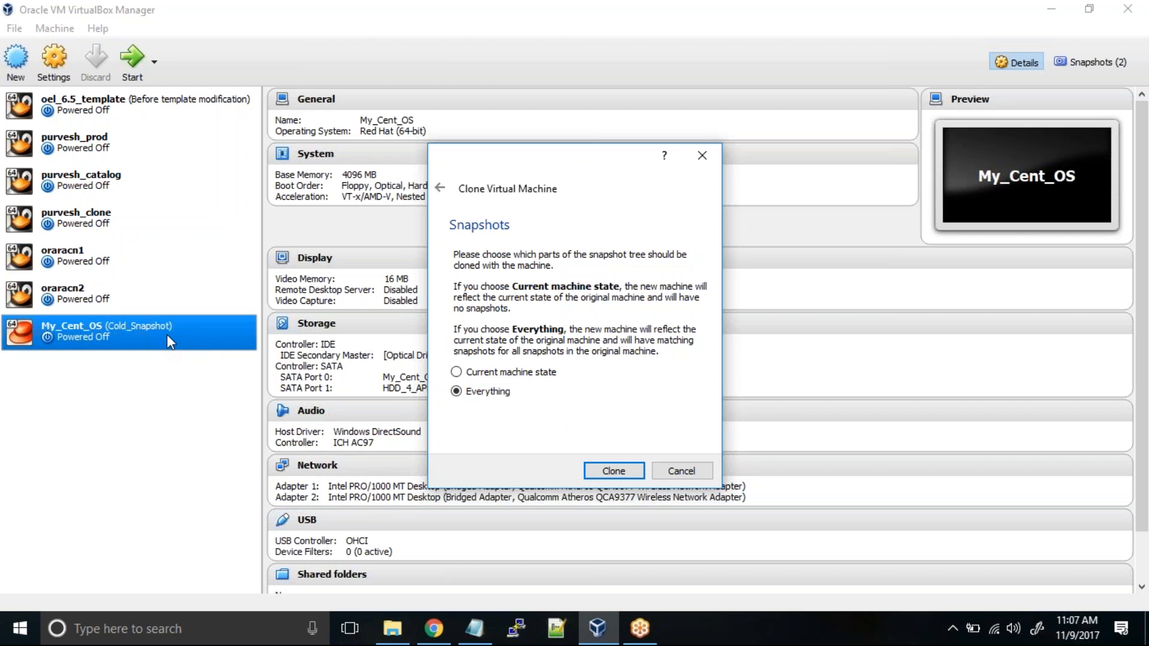
{"action": "mouse_move", "coordinate": [500, 384]}
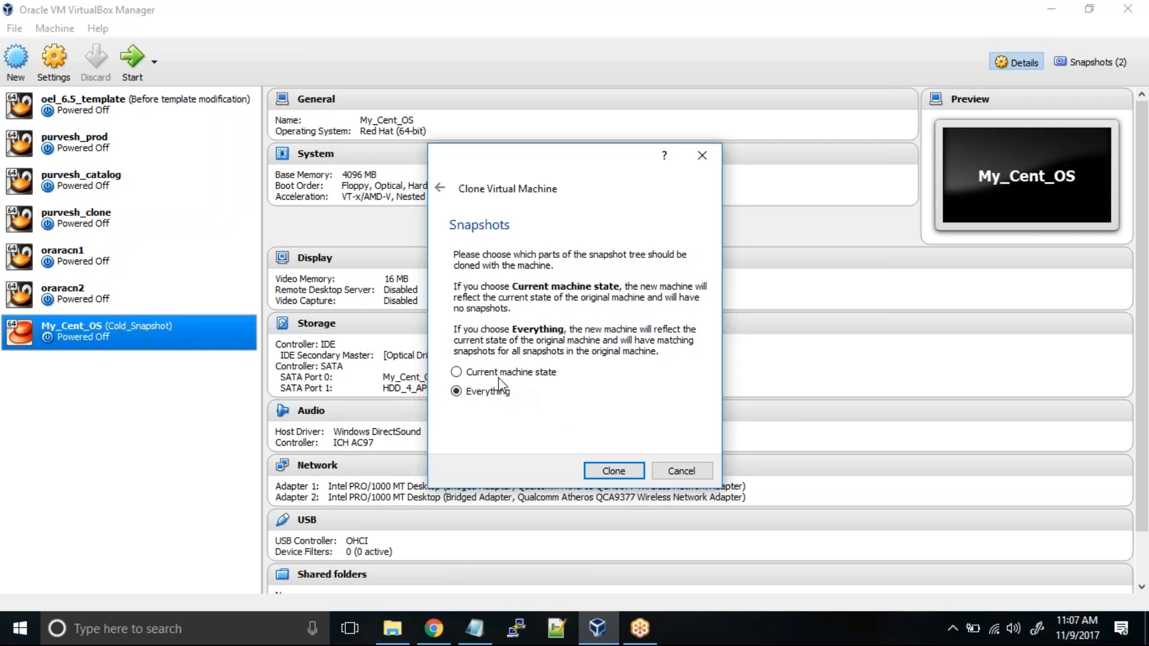
{"action": "left_click", "coordinate": [456, 372]}
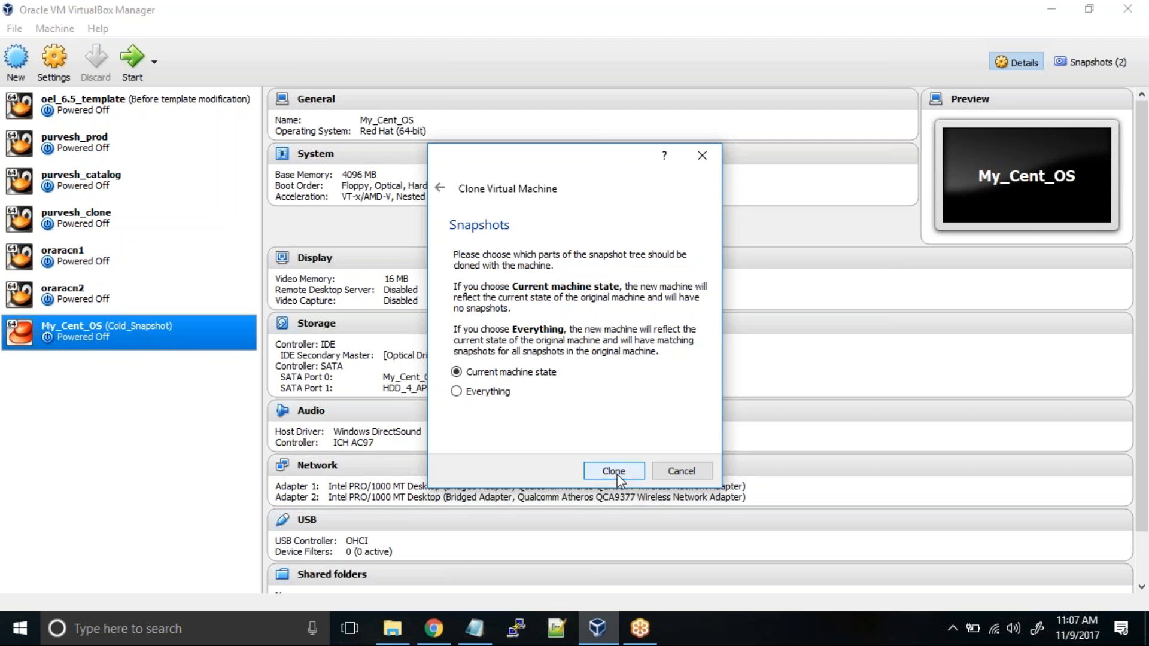
{"action": "left_click", "coordinate": [612, 470]}
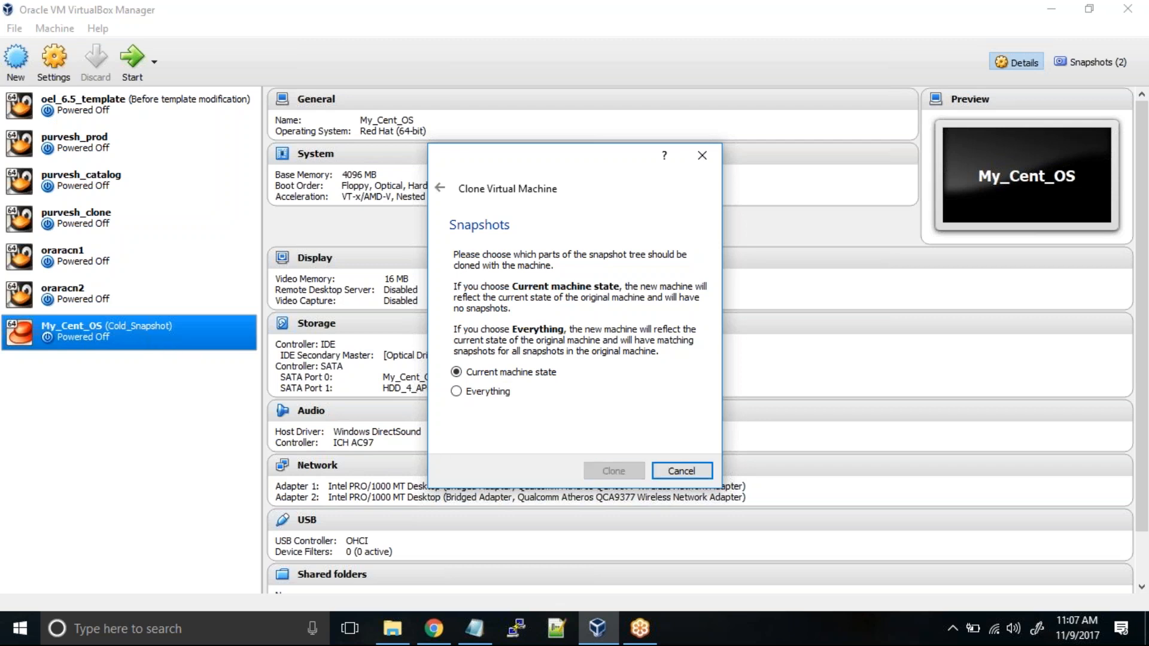
- Confirm cloning so the disks of New_Cent_OS begin copying
{"action": "left_click", "coordinate": [612, 471]}
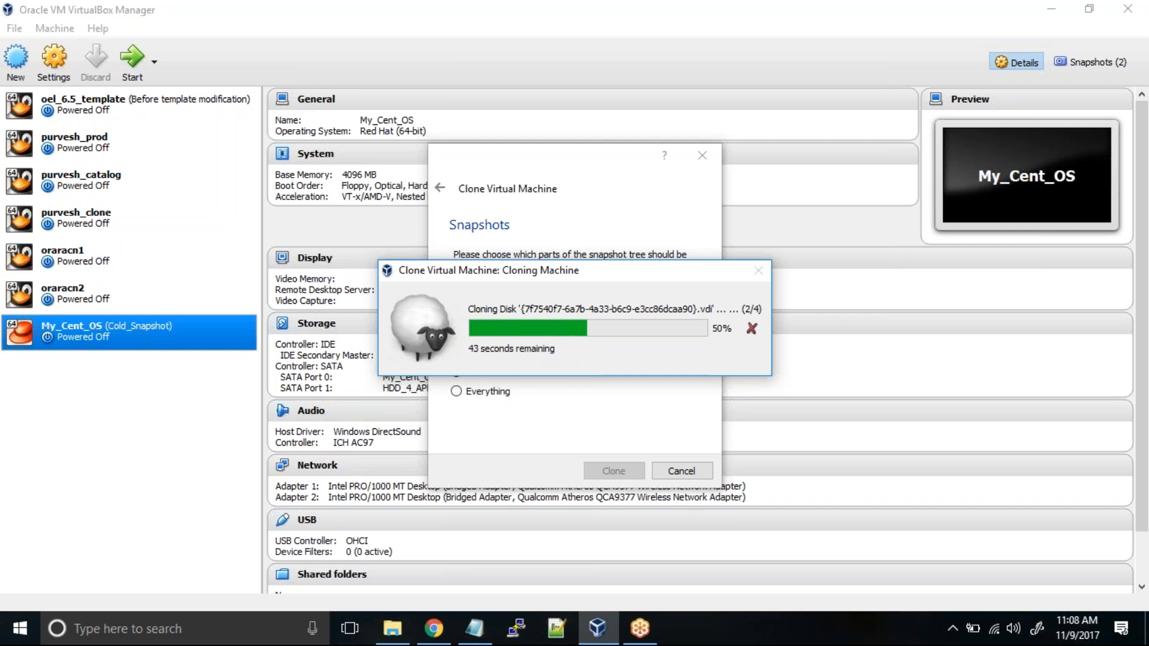
{"action": "mouse_move", "coordinate": [589, 468]}
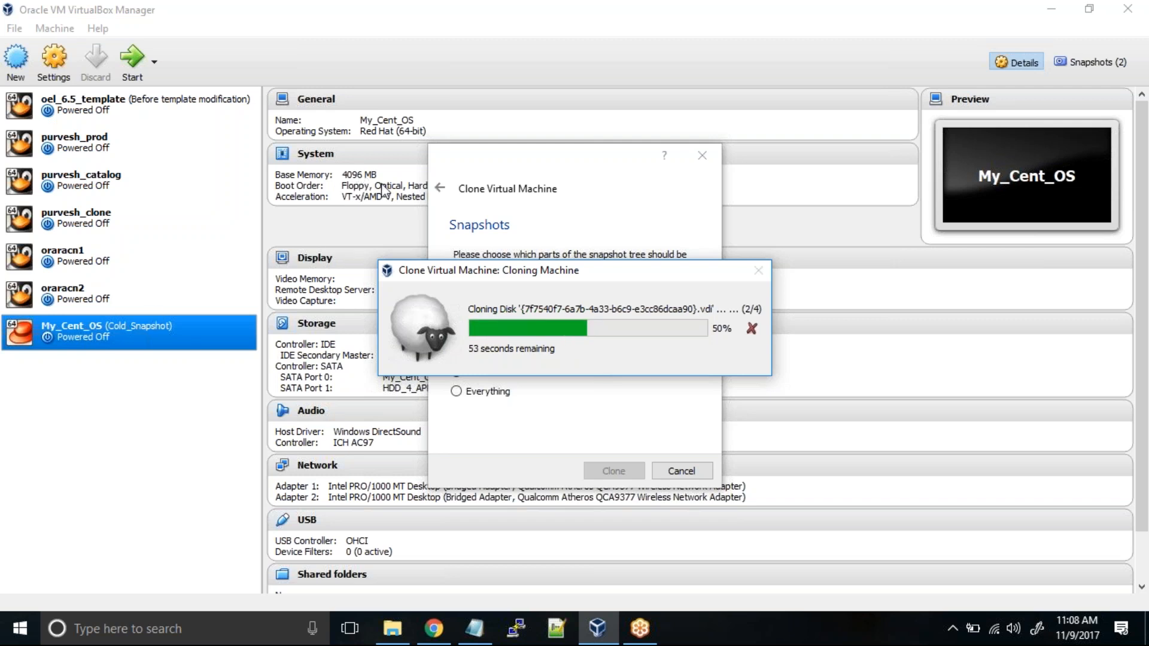
{"action": "mouse_move", "coordinate": [137, 377]}
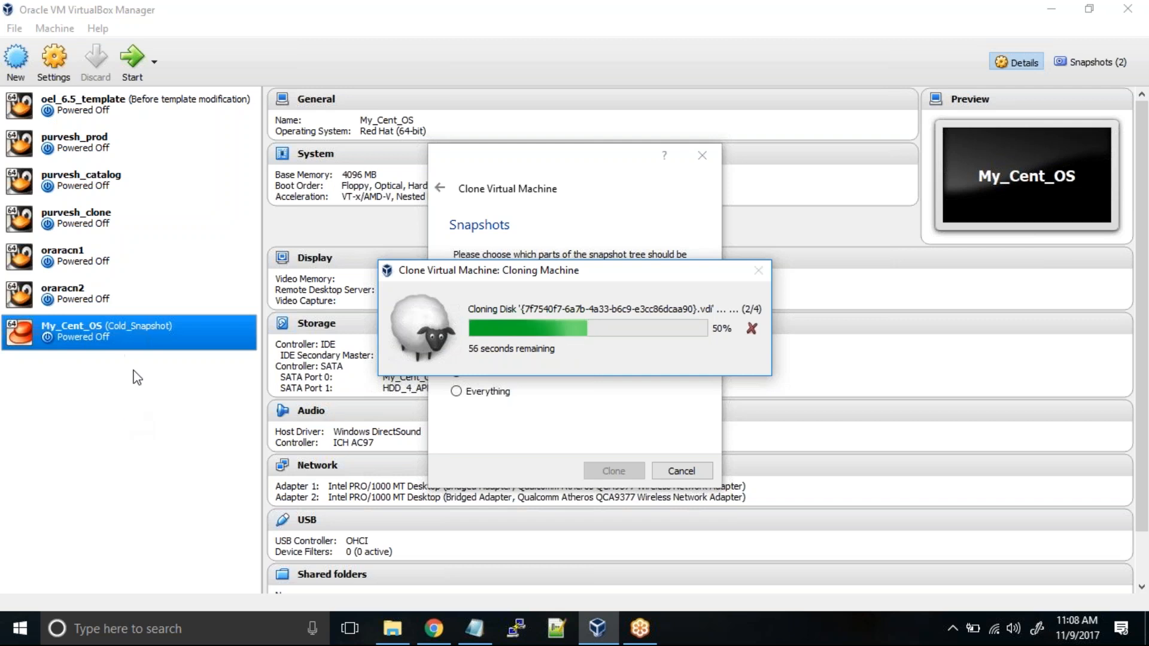
{"action": "mouse_move", "coordinate": [354, 225]}
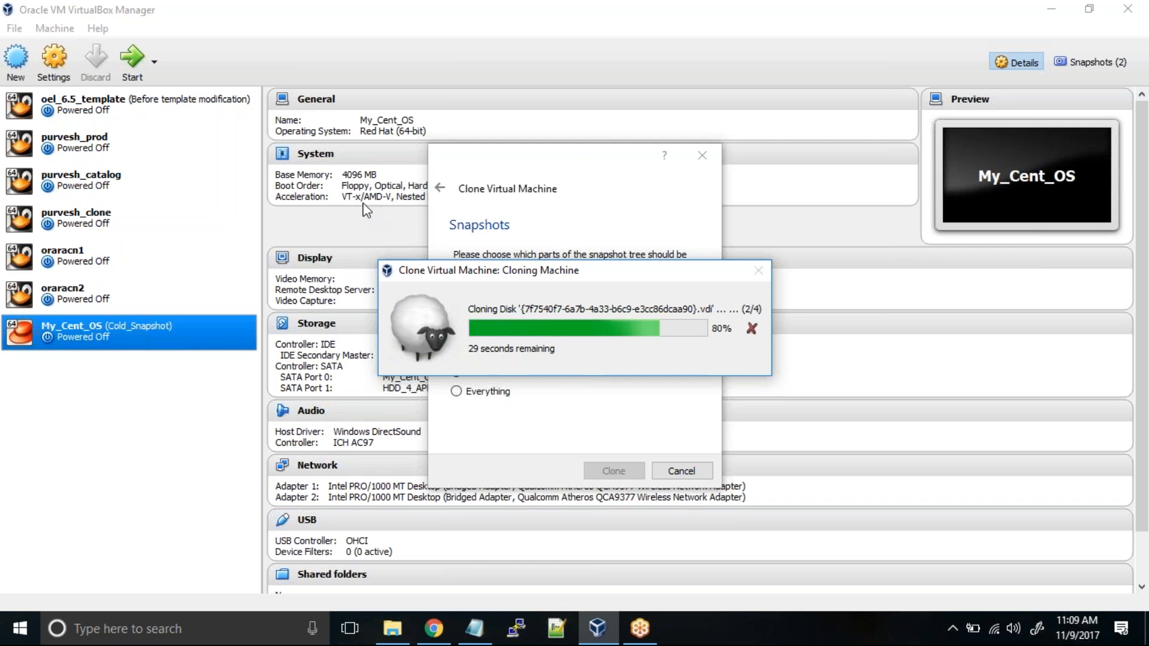
{"action": "mouse_move", "coordinate": [414, 262]}
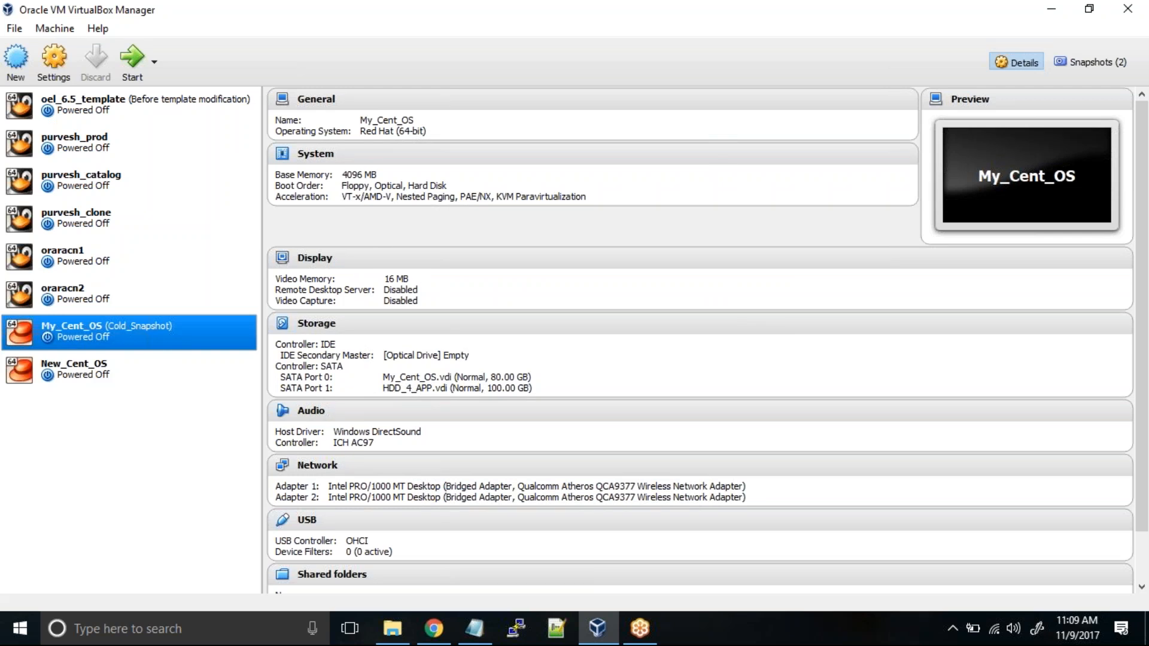
- Boot the newly cloned New_Cent_OS machine to its CentOS 7 boot screen
{"action": "left_click", "coordinate": [88, 369]}
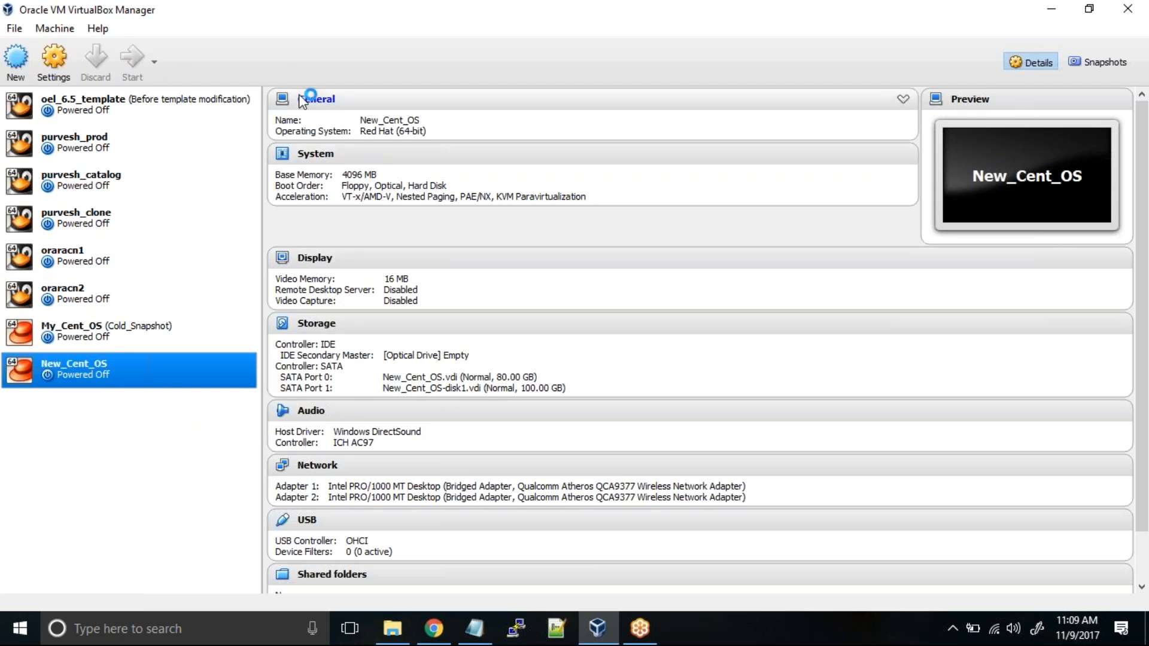
{"action": "left_click", "coordinate": [131, 62]}
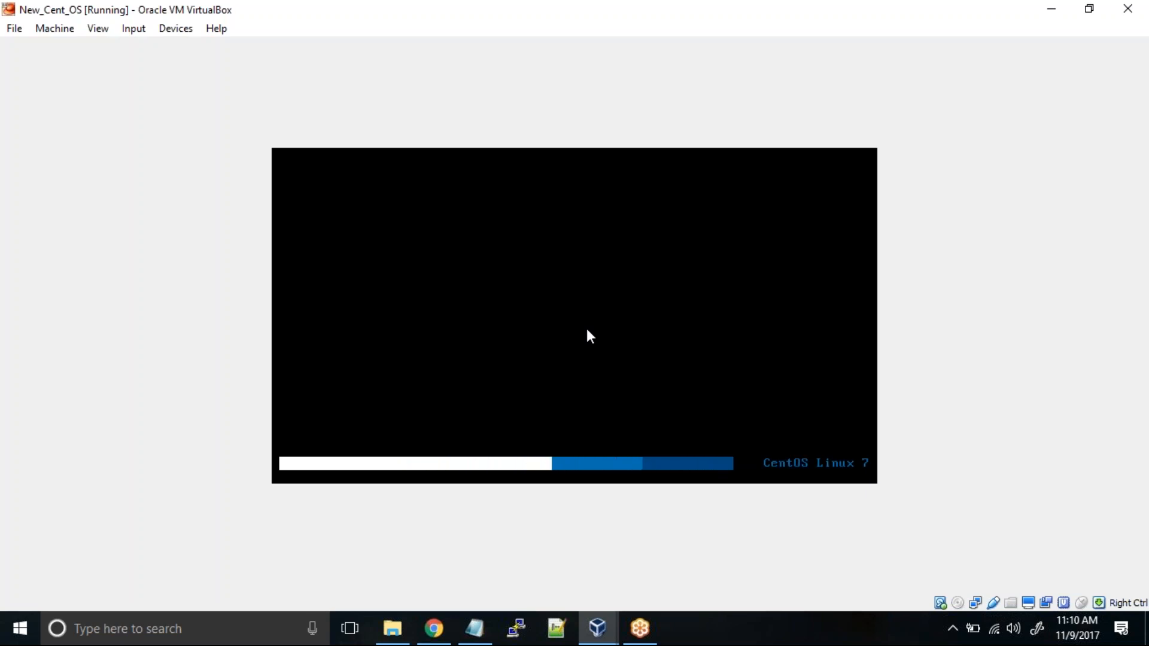
- Begin a blank Notepad note with the heading 'Post VM clone activities:'
{"action": "right_click", "coordinate": [475, 628]}
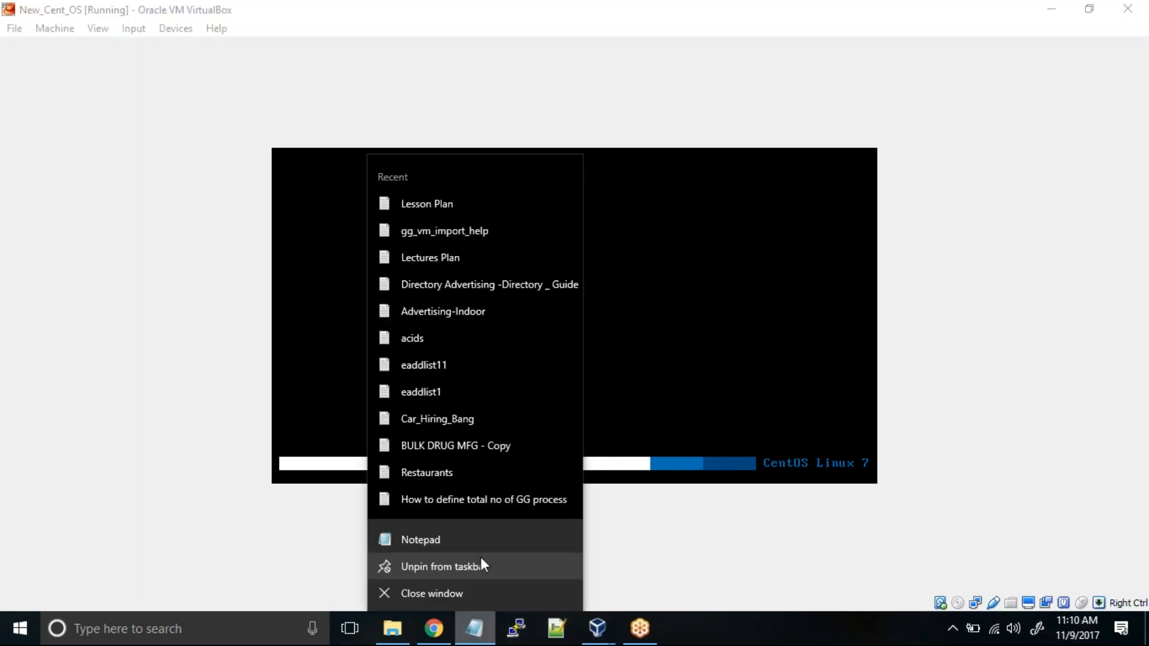
{"action": "left_click", "coordinate": [420, 539]}
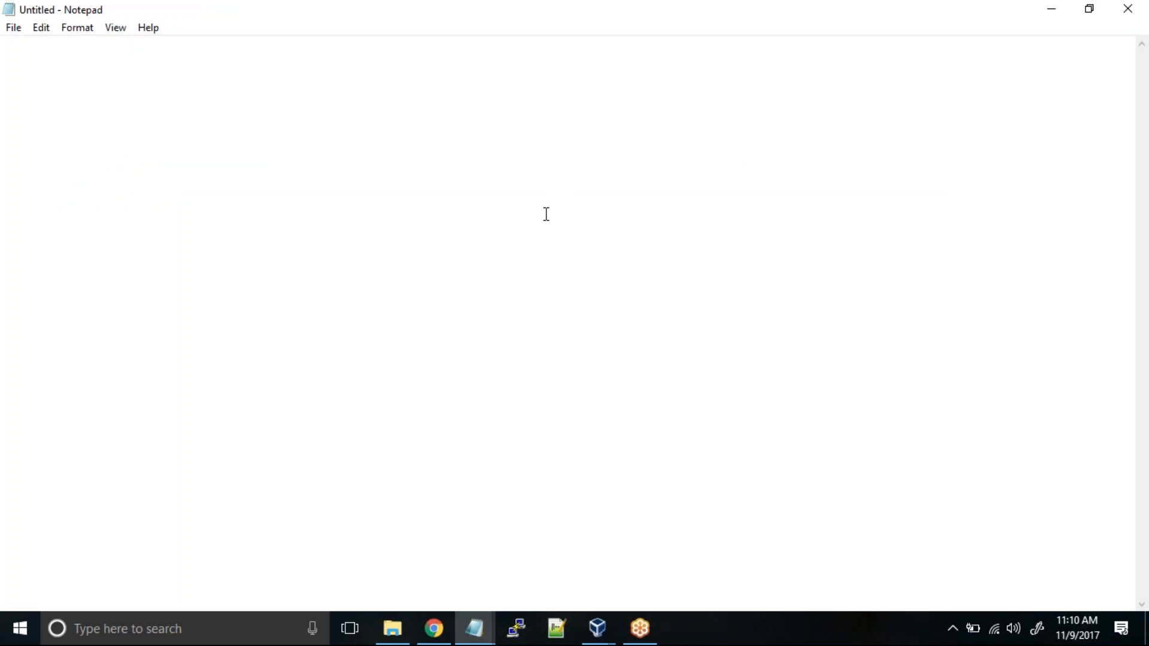
{"action": "type", "text": "Post VM"}
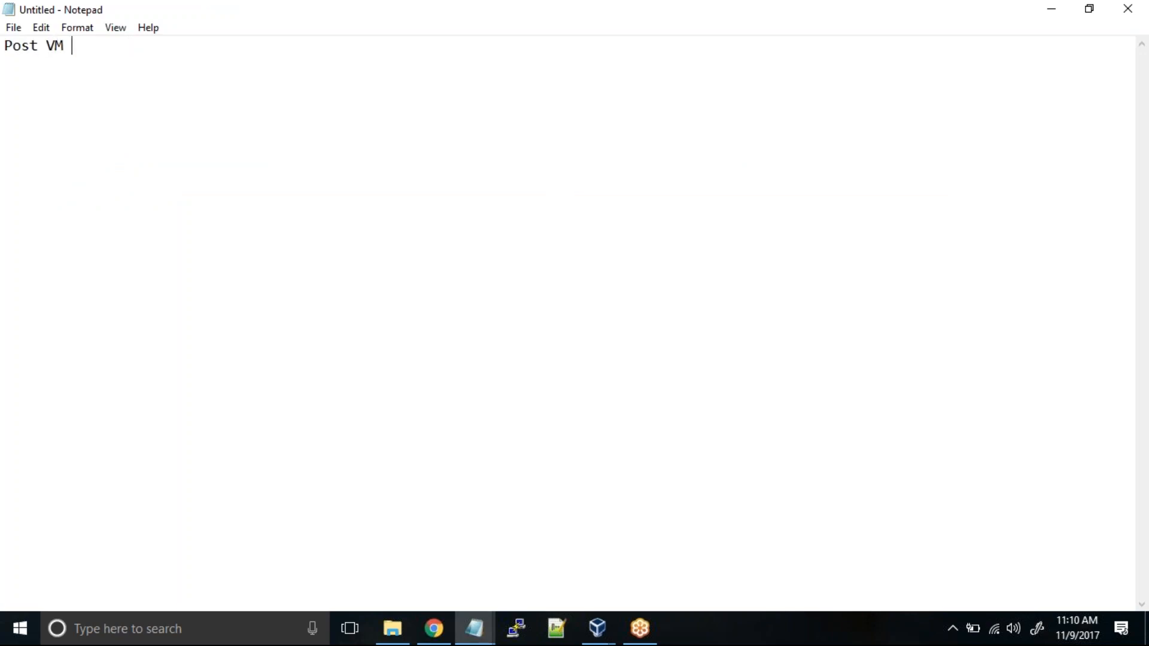
{"action": "type", "text": "clone activity"}
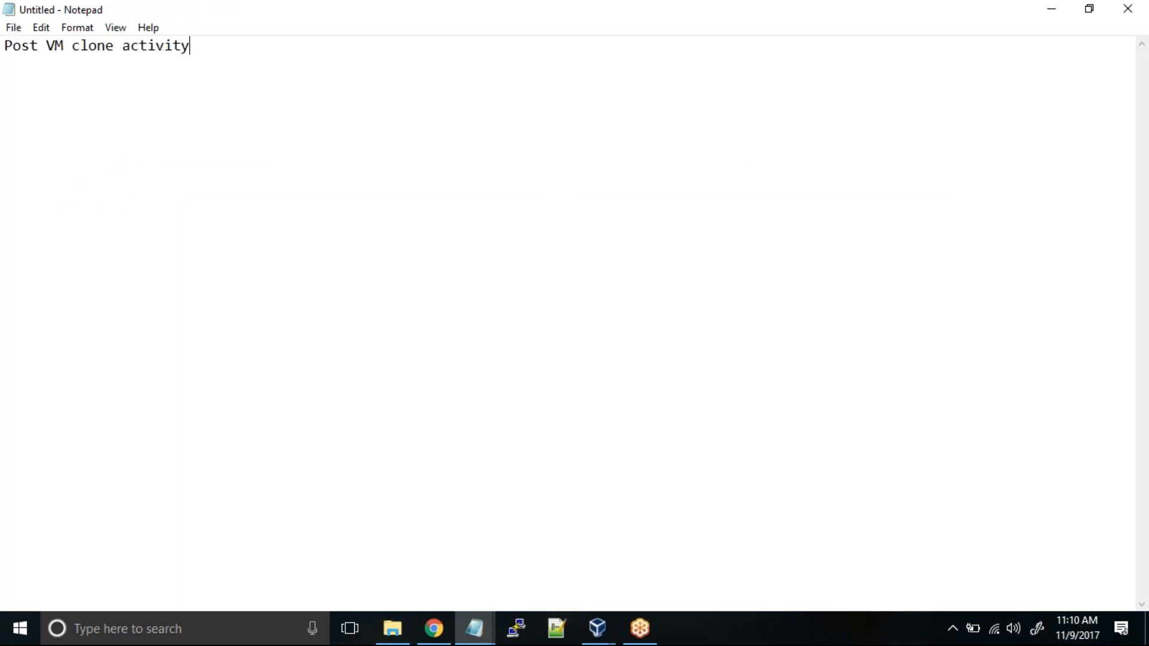
{"action": "type", "text": "es:"}
{"action": "type", "text": "-------------------------"}
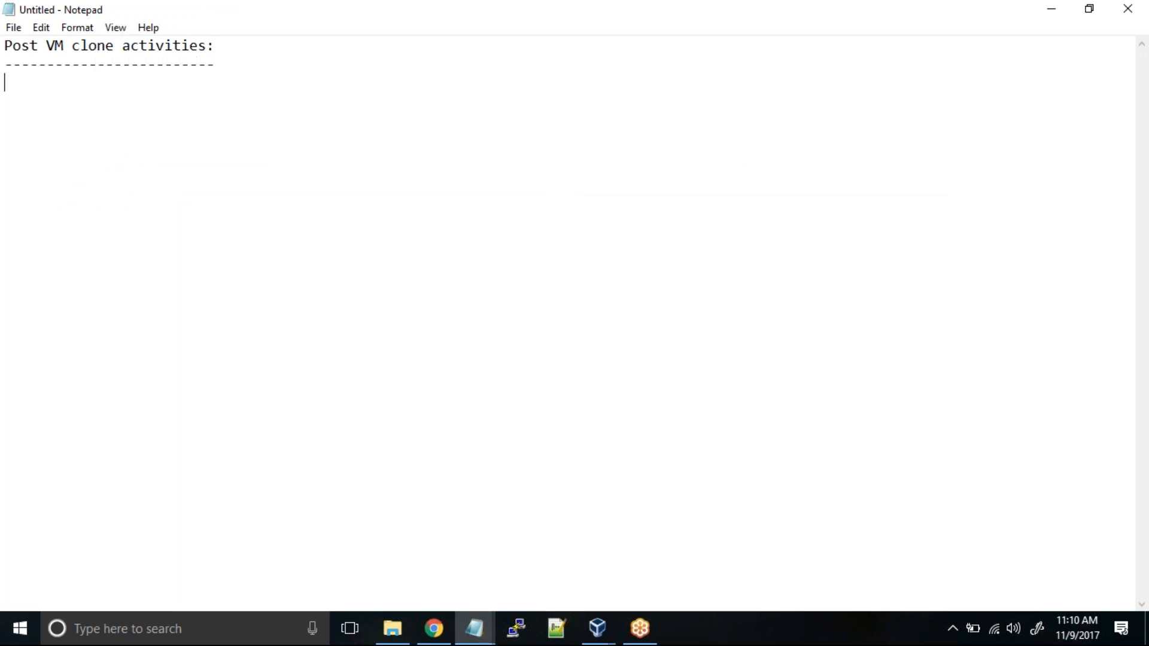
- List '1. Change the hostname' and '2. Change Ip addresses' in the note
{"action": "type", "text": "1. Ch"}
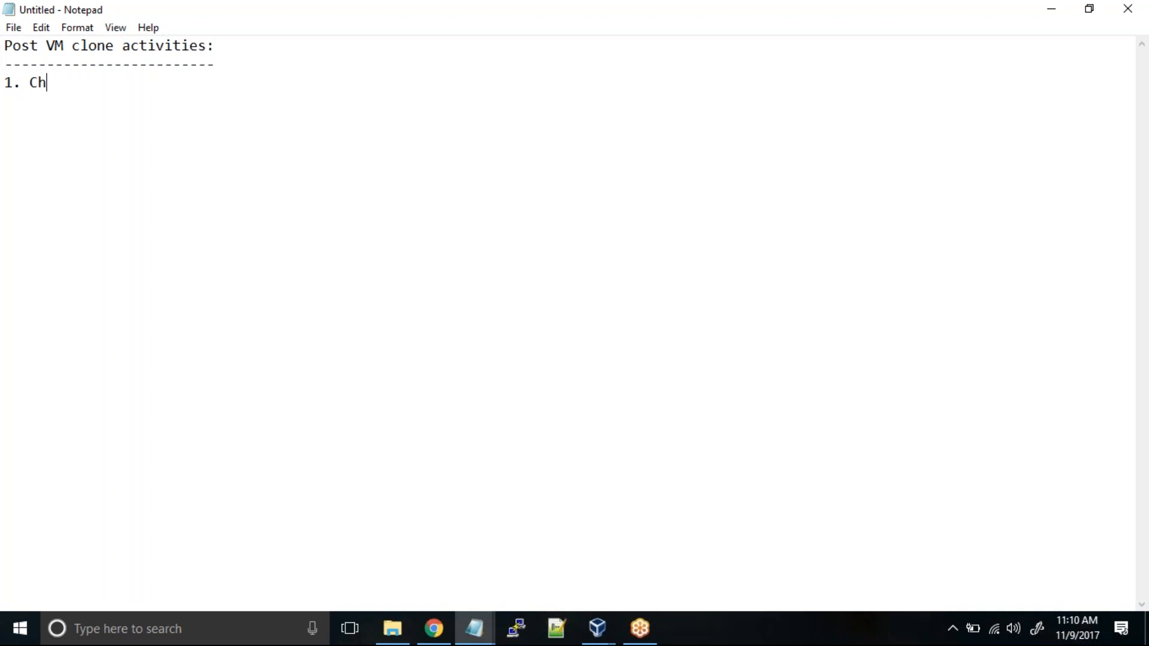
{"action": "type", "text": "ange the hostname"}
{"action": "type", "text": "2."}
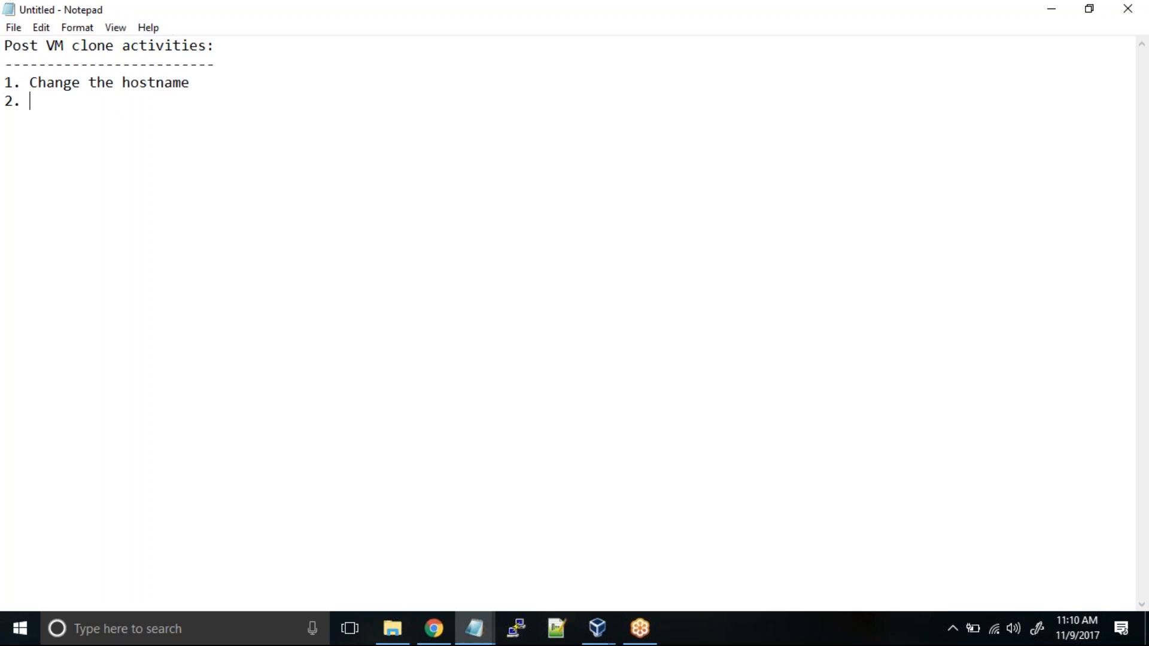
{"action": "type", "text": "Change"}
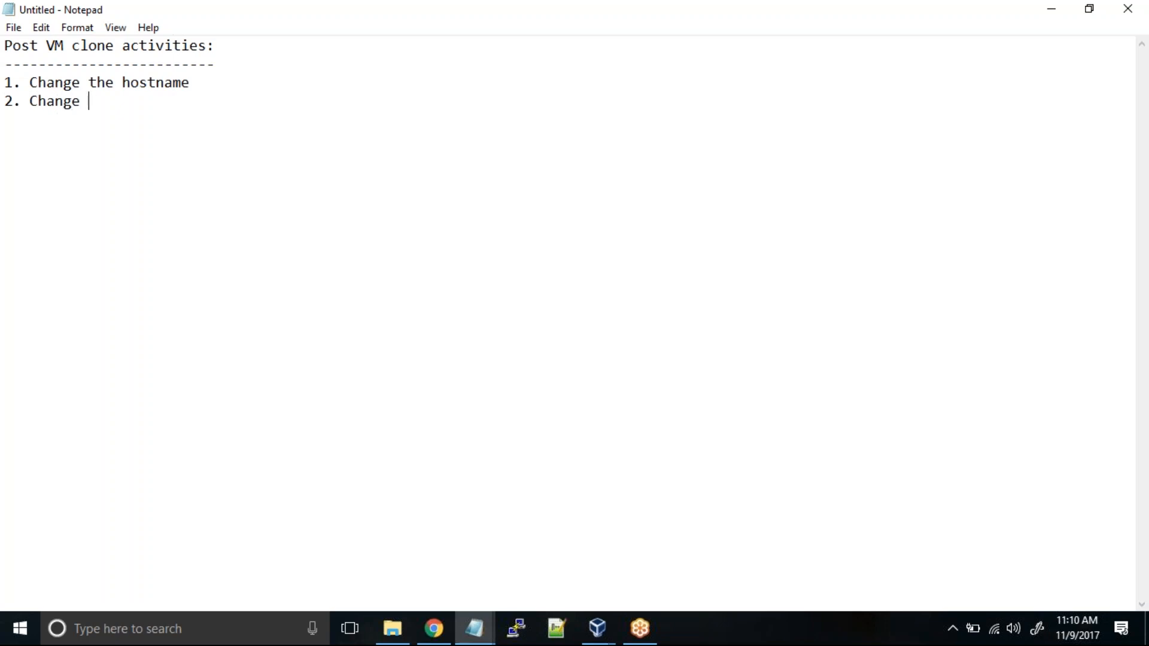
{"action": "type", "text": "Ip addresse"}
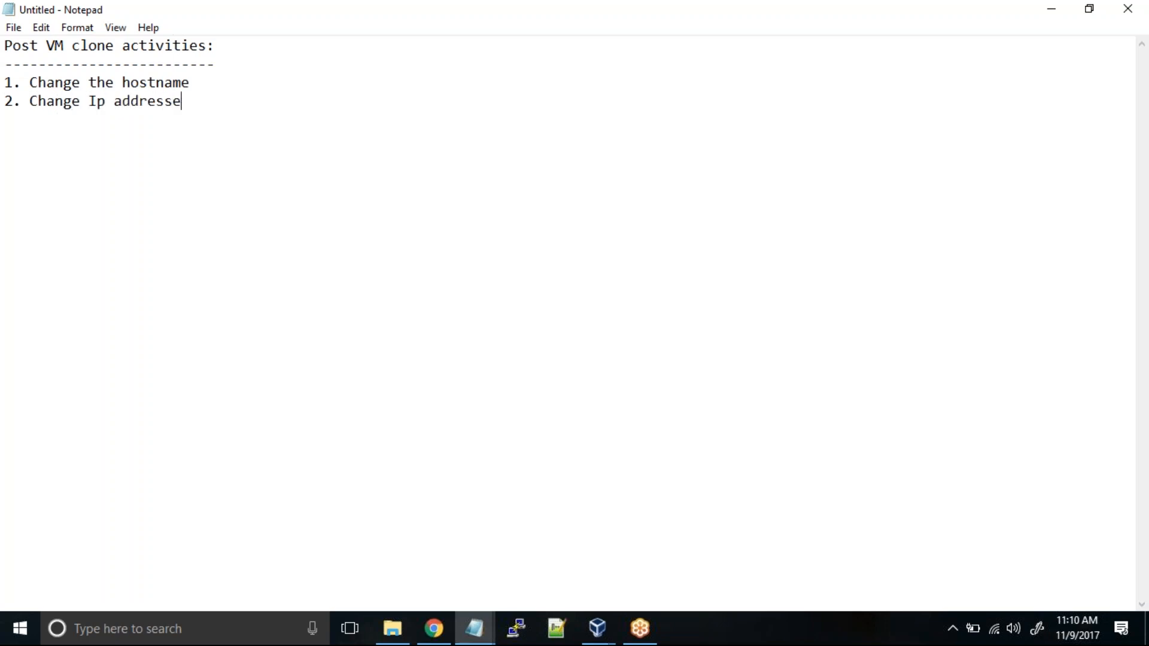
{"action": "type", "text": "s"}
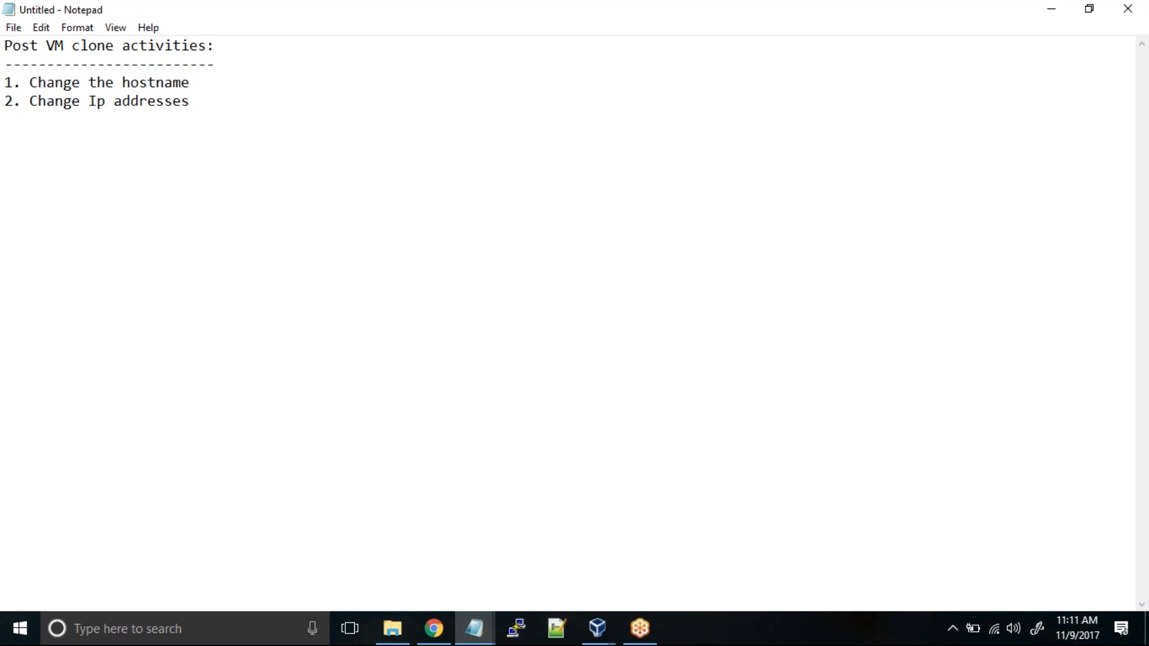
{"action": "right_click", "coordinate": [434, 628]}
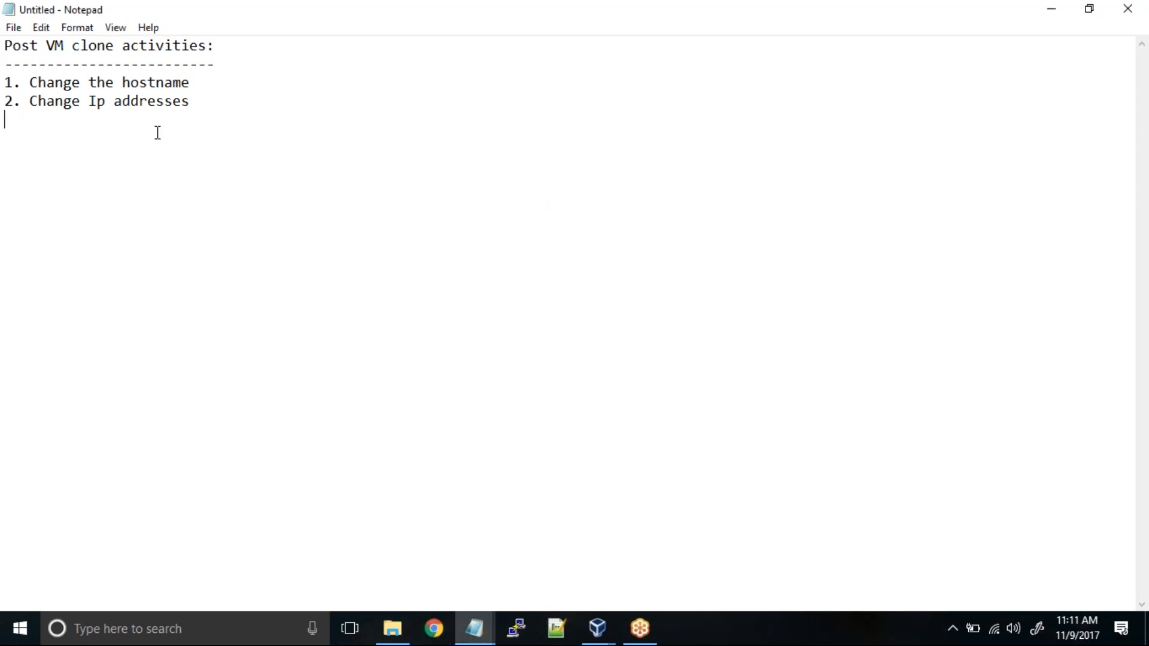
{"action": "mouse_move", "coordinate": [269, 120]}
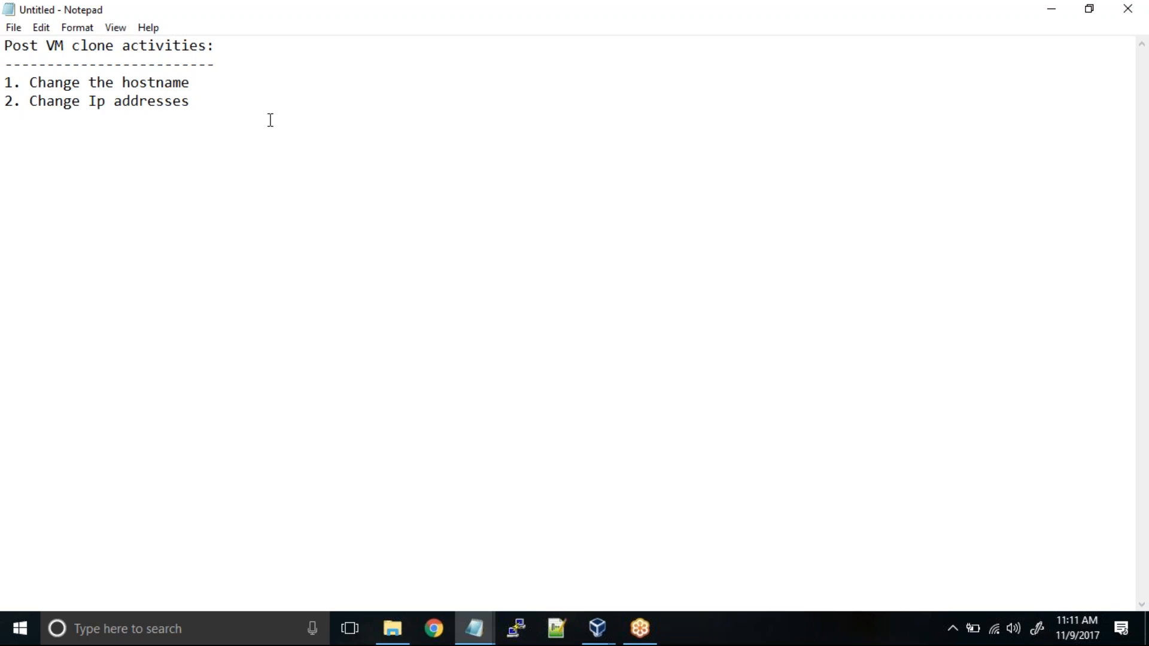
{"action": "left_click_drag", "start_coordinate": [4, 82], "coordinate": [189, 100]}
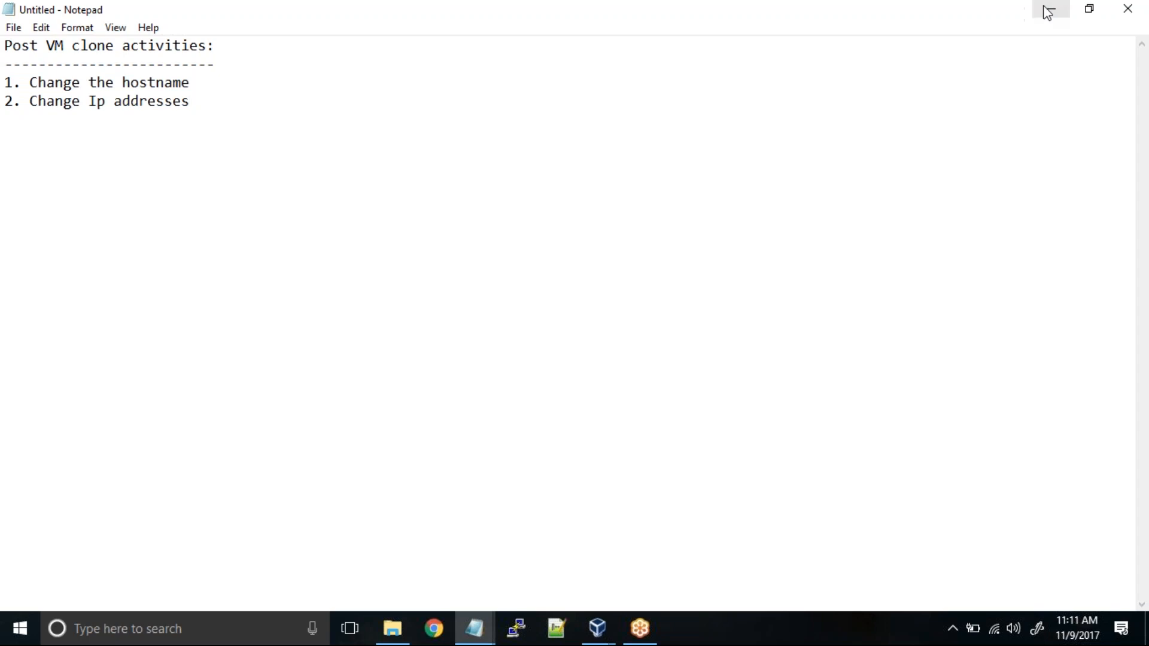
- Return to the New_Cent_OS window and sign in to the CentOS 7 desktop
{"action": "left_click", "coordinate": [598, 628]}
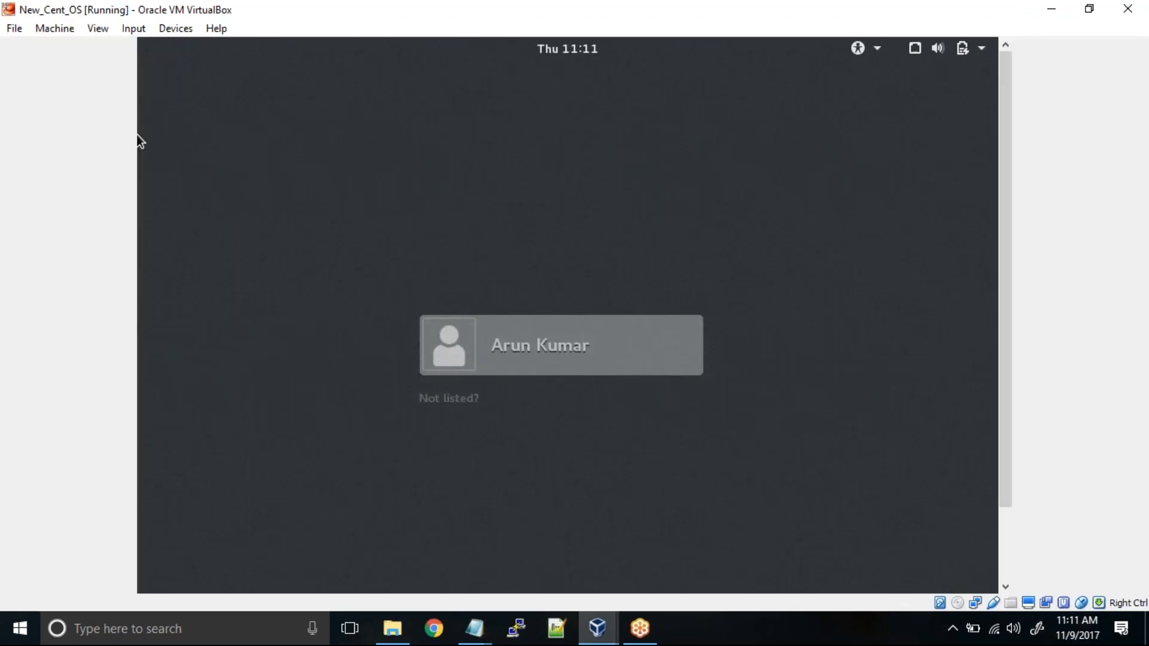
{"action": "mouse_move", "coordinate": [443, 413]}
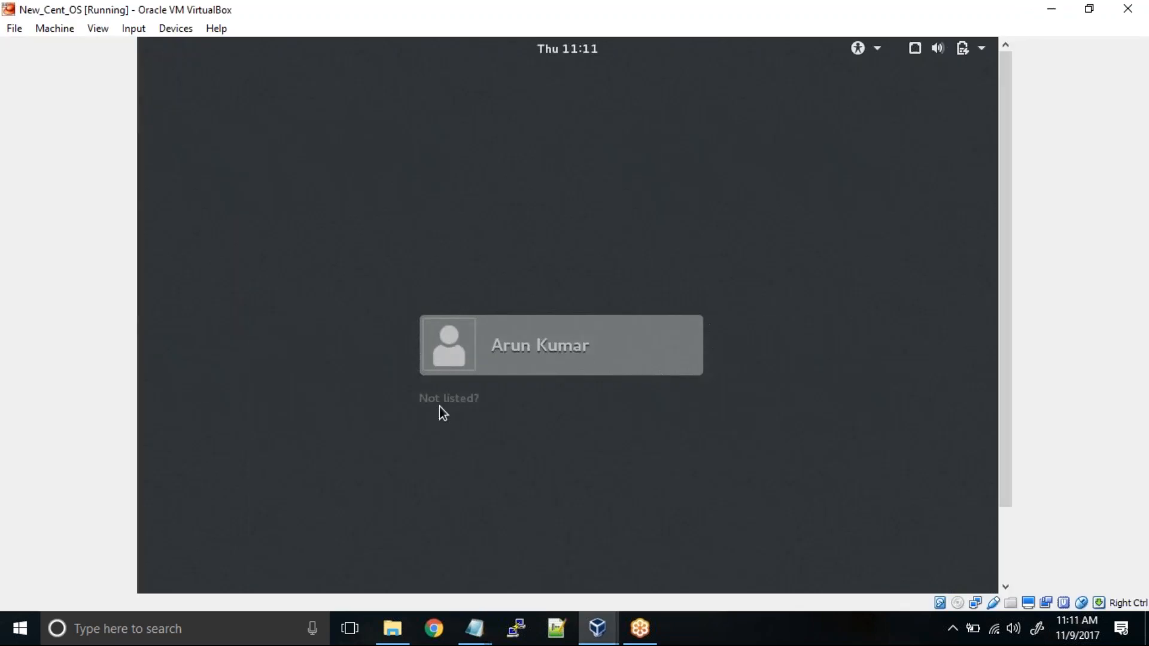
{"action": "left_click", "coordinate": [448, 397]}
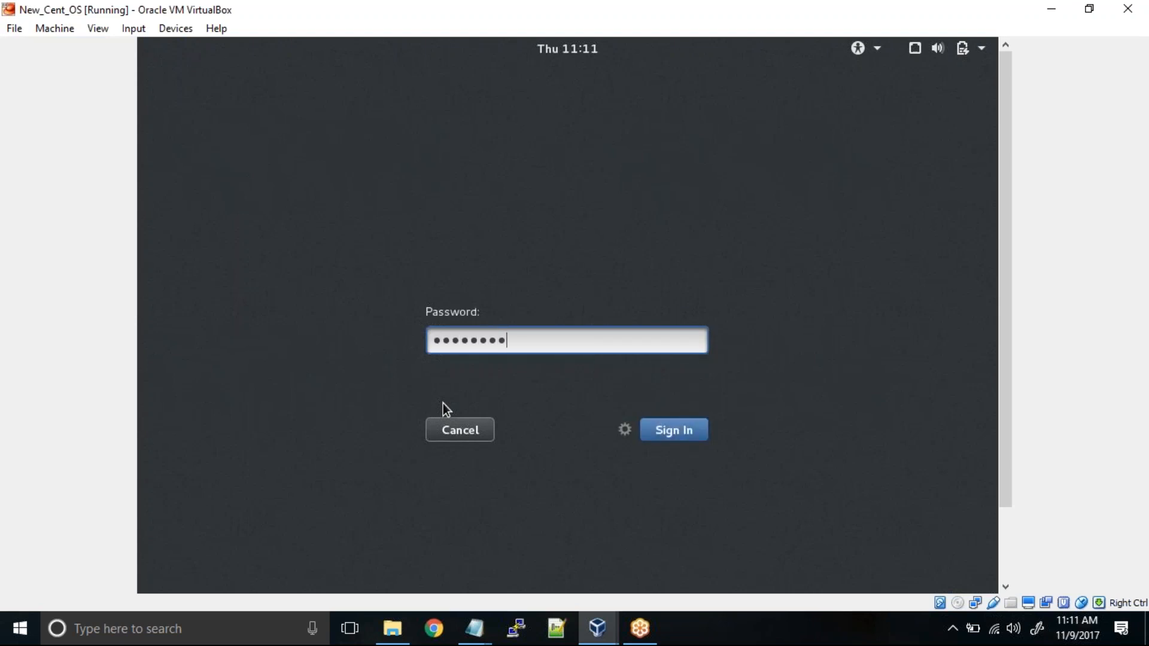
{"action": "left_click", "coordinate": [672, 429]}
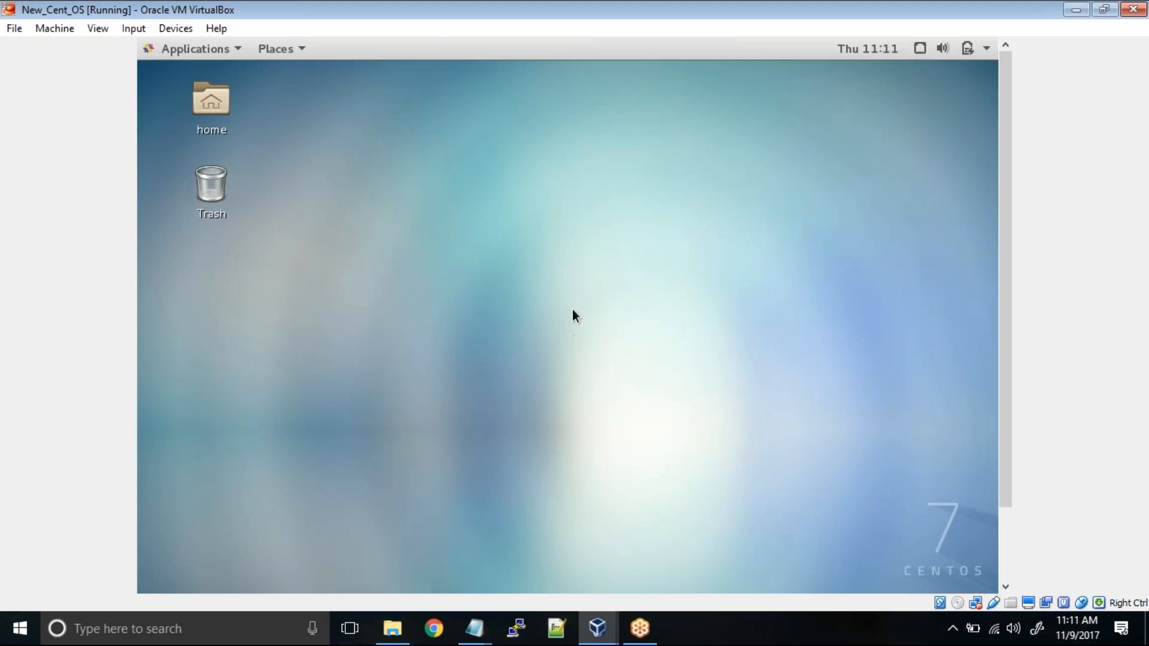
{"action": "mouse_move", "coordinate": [579, 272]}
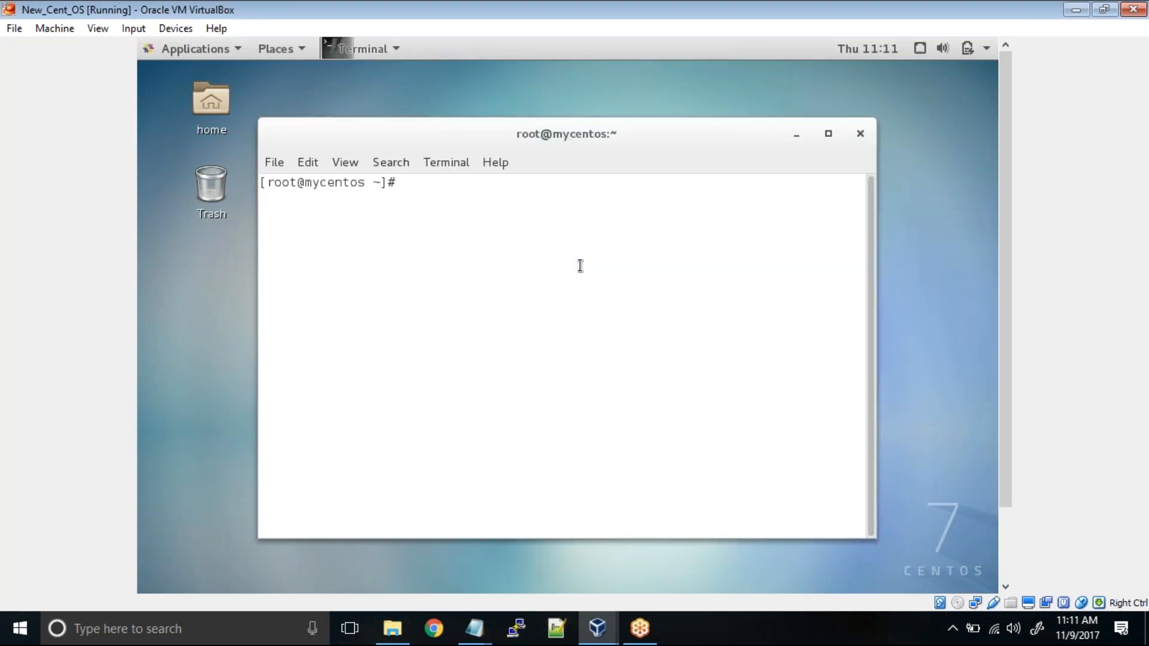
- Run 'id xyz' and 'ls -ld /u01 /u02' in the guest terminal to verify the clone
{"action": "type", "text": "id xyz"}
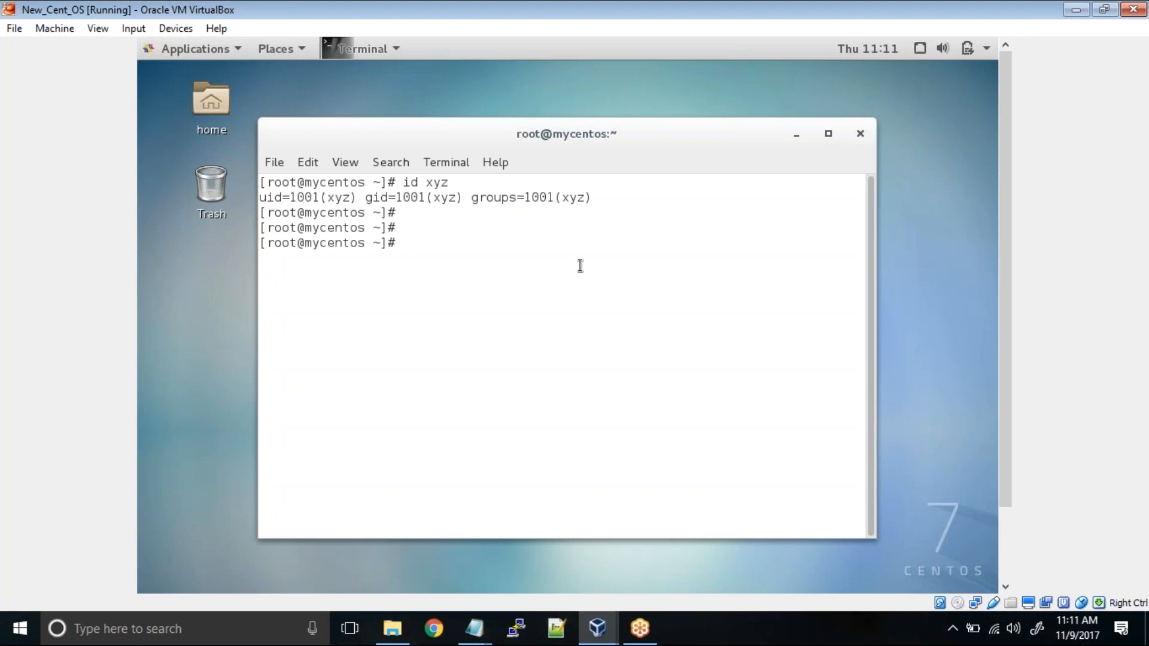
{"action": "type", "text": "ls -ld"}
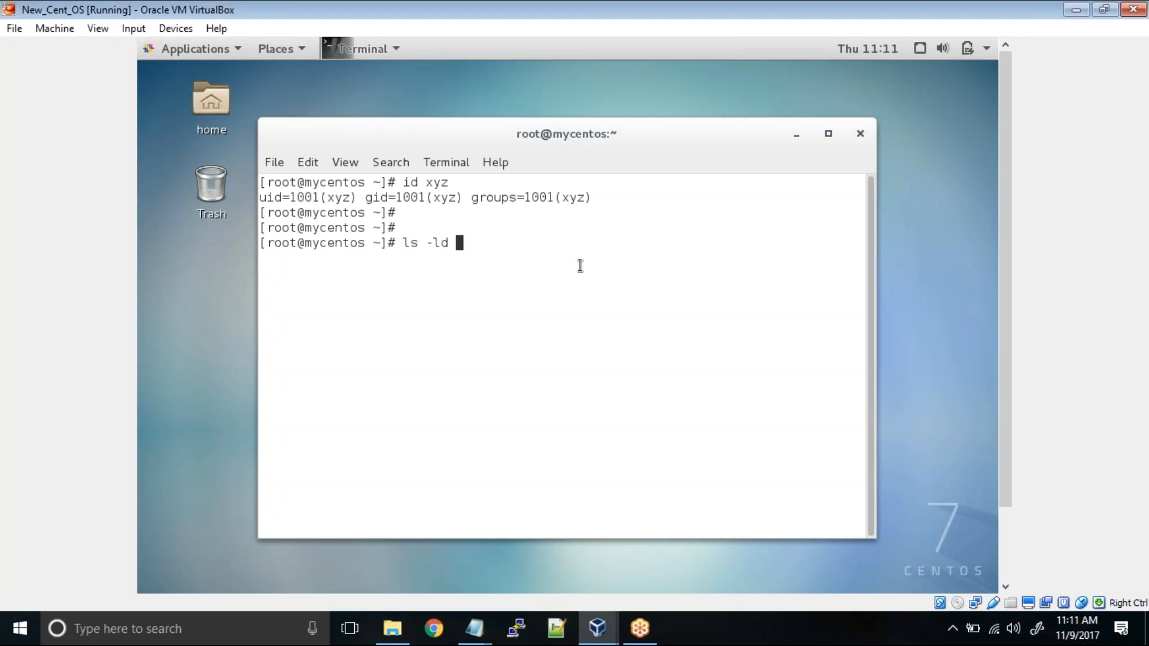
{"action": "type", "text": "/u01 /u02"}
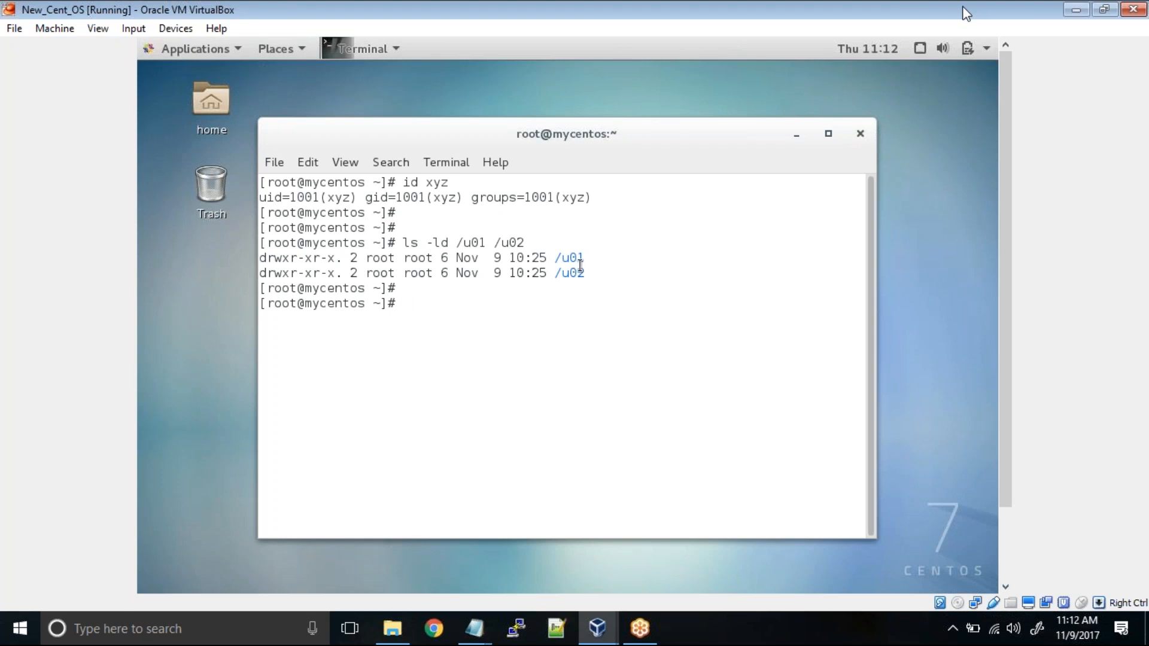
{"action": "mouse_move", "coordinate": [1018, 14]}
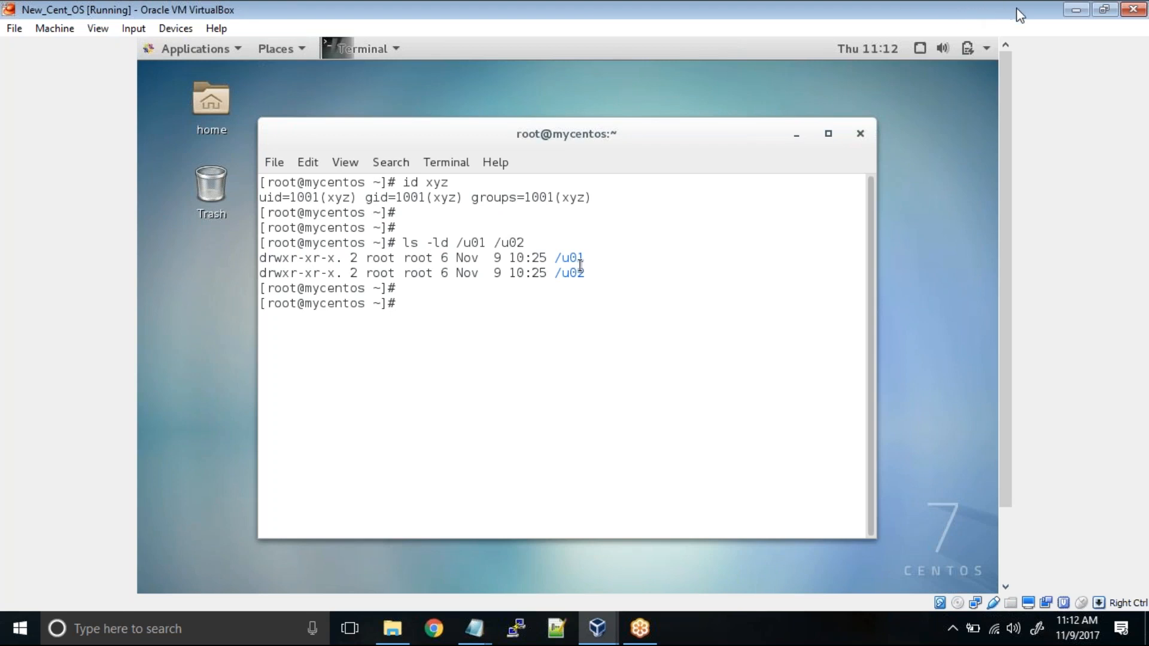